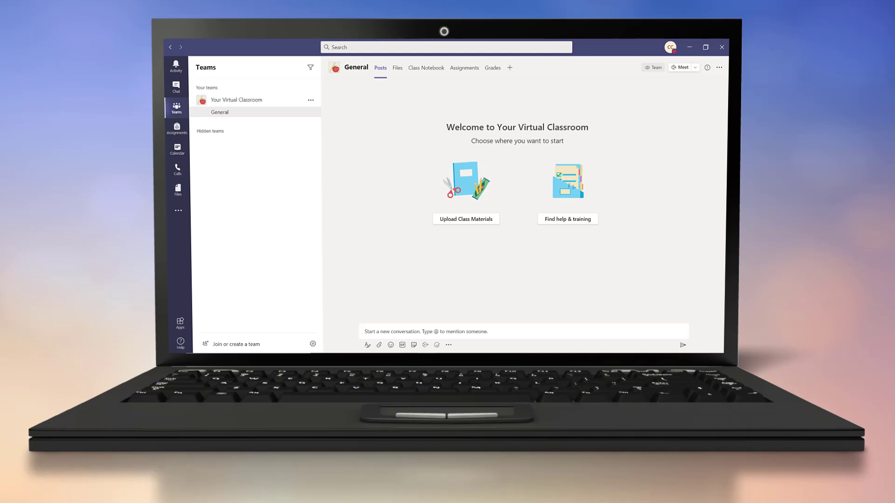
# Show the General channel's Welcome All Students announcement among the Virtual Classroom teams
pyautogui.click(706, 47)
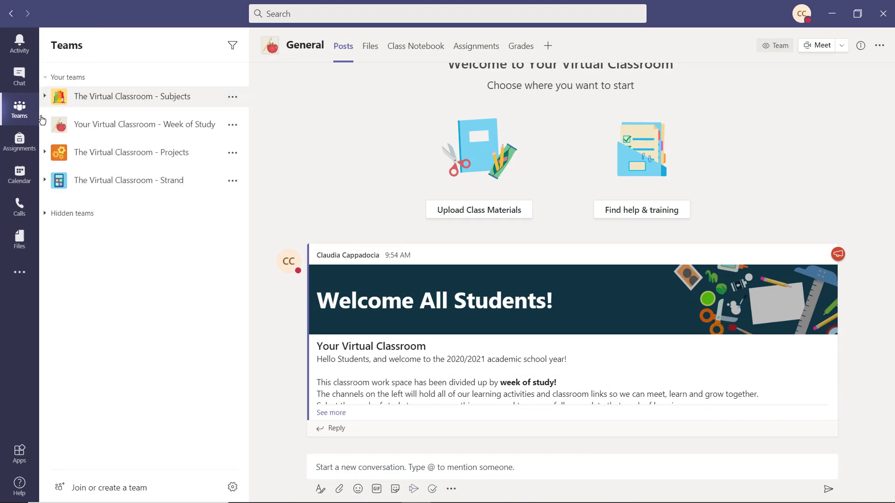
# Browse the Week of Study, Projects and Strand teams' channel lists, collapsing each again
pyautogui.click(45, 124)
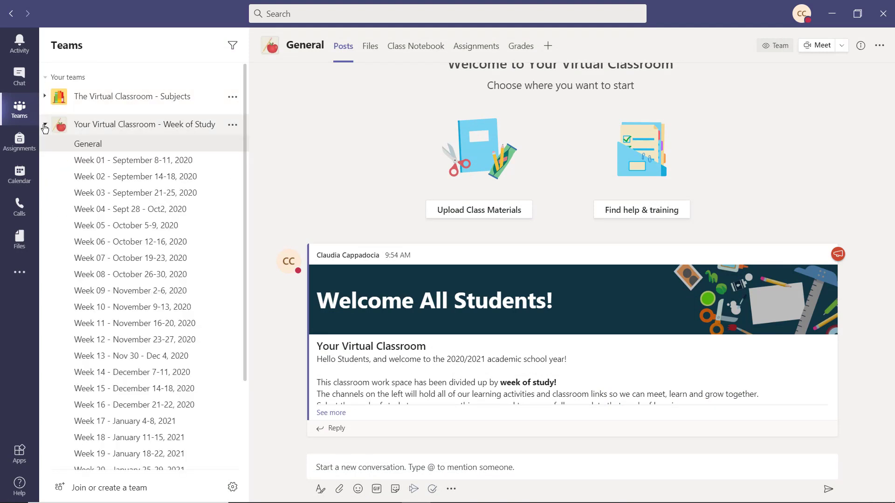
pyautogui.click(44, 124)
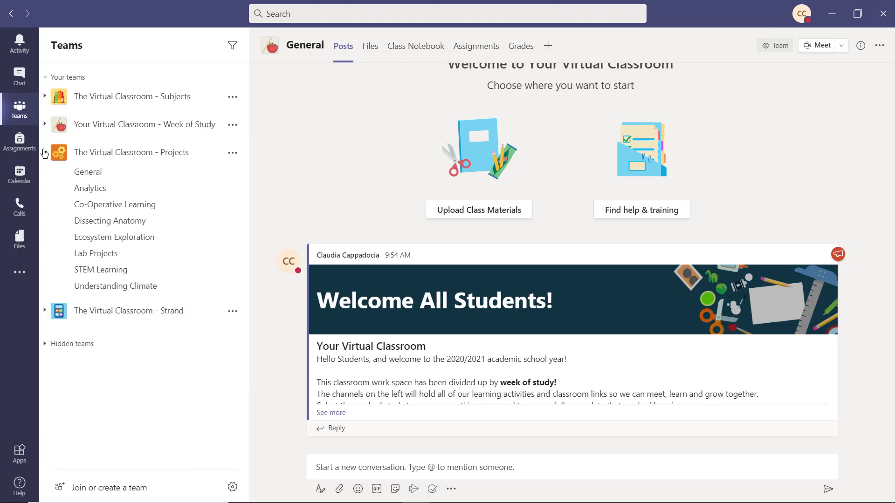
pyautogui.click(45, 151)
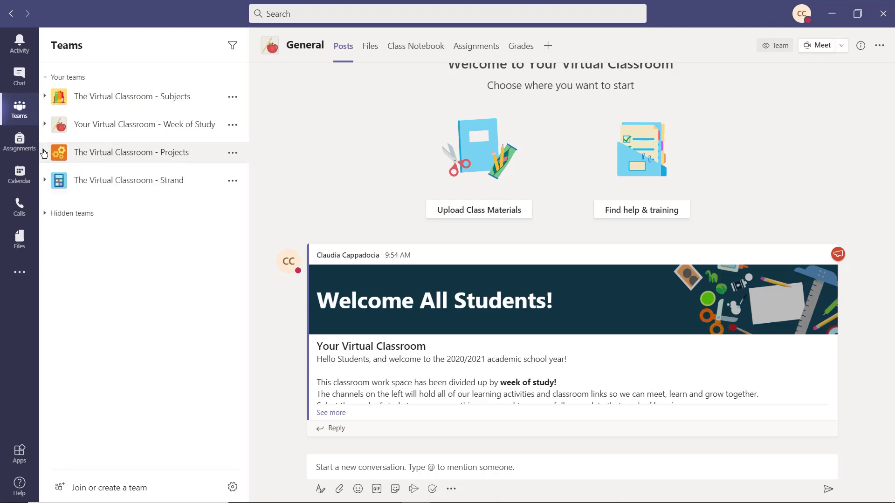
pyautogui.click(45, 182)
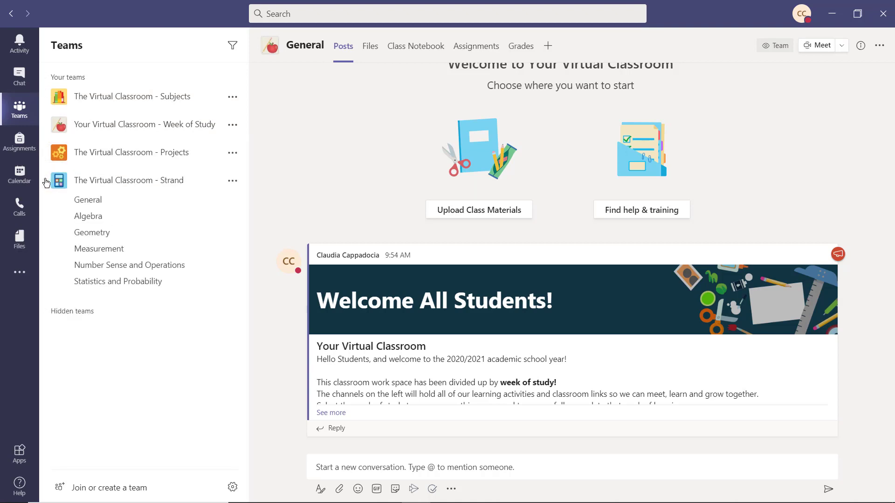
pyautogui.click(46, 182)
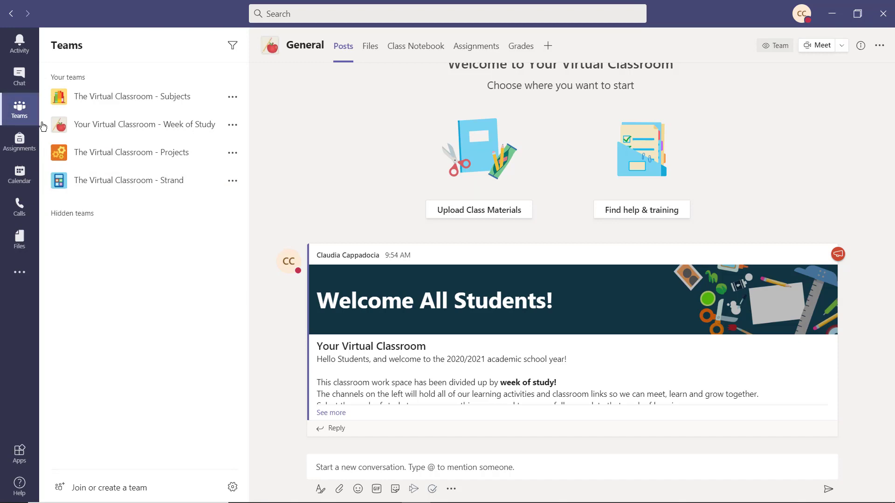
# Go into the Week of Study team's Week 01 - September 8-11 channel
pyautogui.click(145, 124)
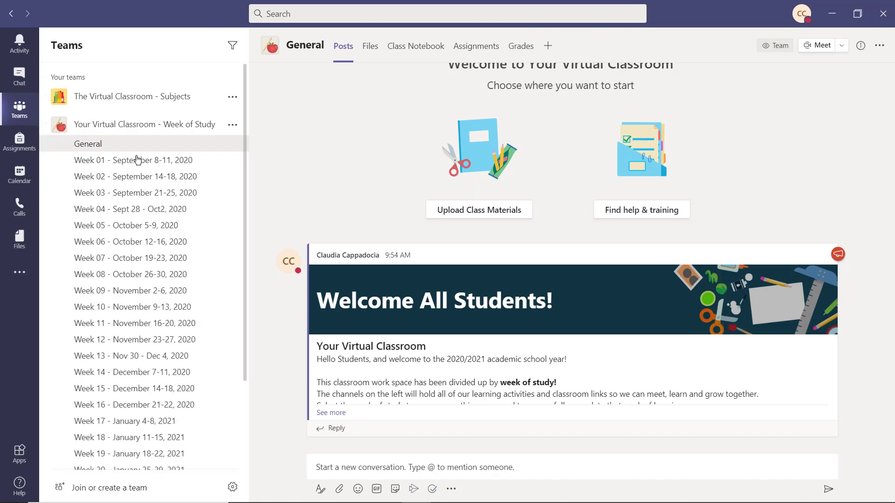
pyautogui.click(134, 161)
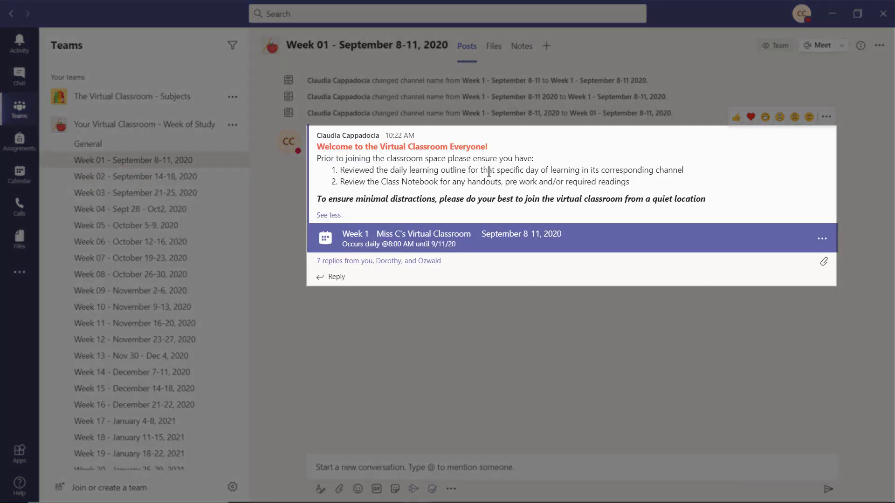
pyautogui.moveTo(497, 243)
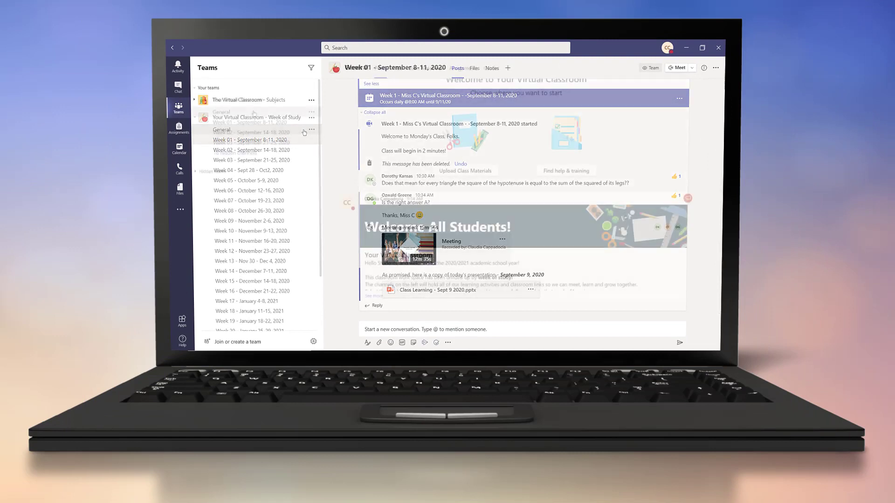
# Upload the Geography Worksheet presentation to the General channel's Class Materials files
pyautogui.click(237, 100)
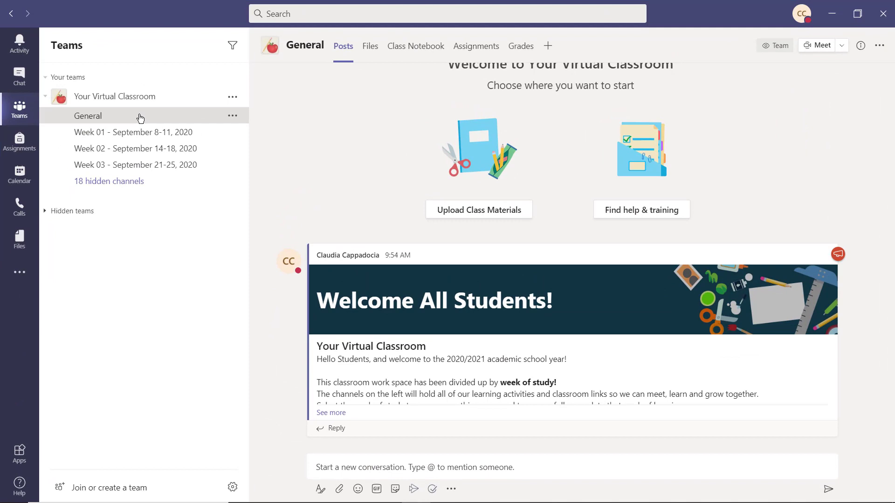
pyautogui.click(369, 45)
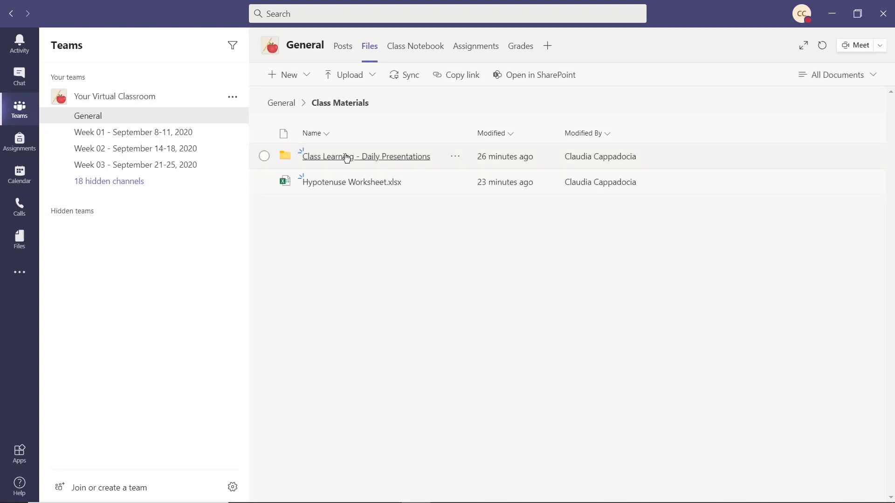
pyautogui.click(350, 74)
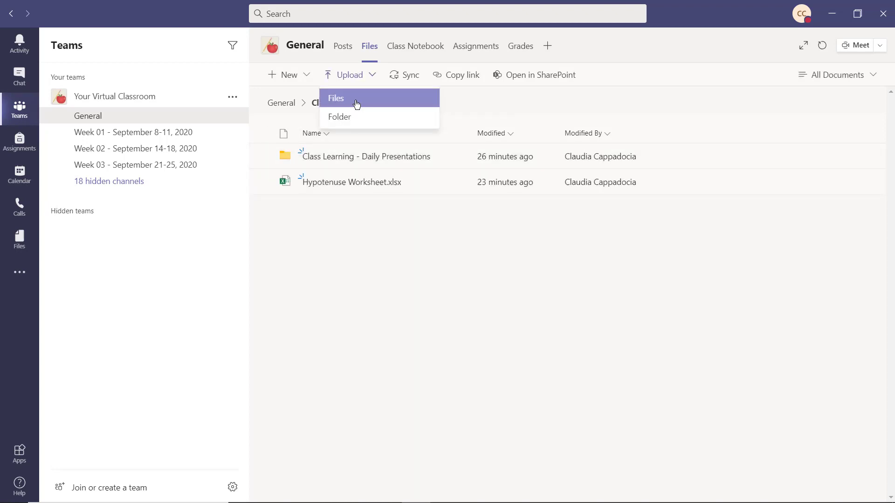
pyautogui.click(336, 98)
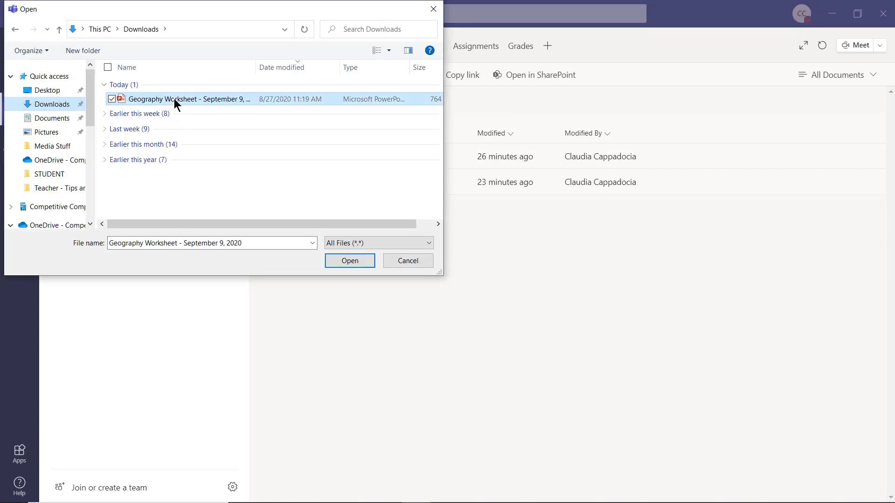
pyautogui.click(350, 260)
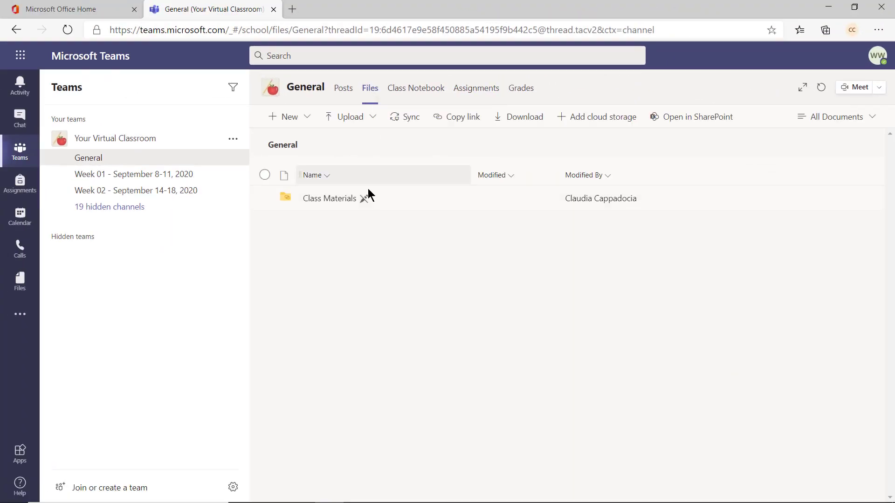
# As a student, open the Geography Worksheet from Class Materials in desktop PowerPoint
pyautogui.doubleClick(329, 198)
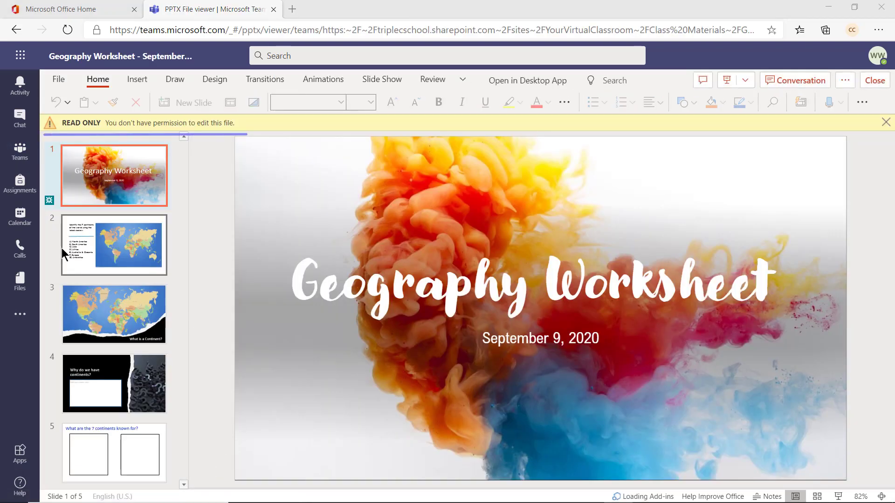
pyautogui.click(113, 245)
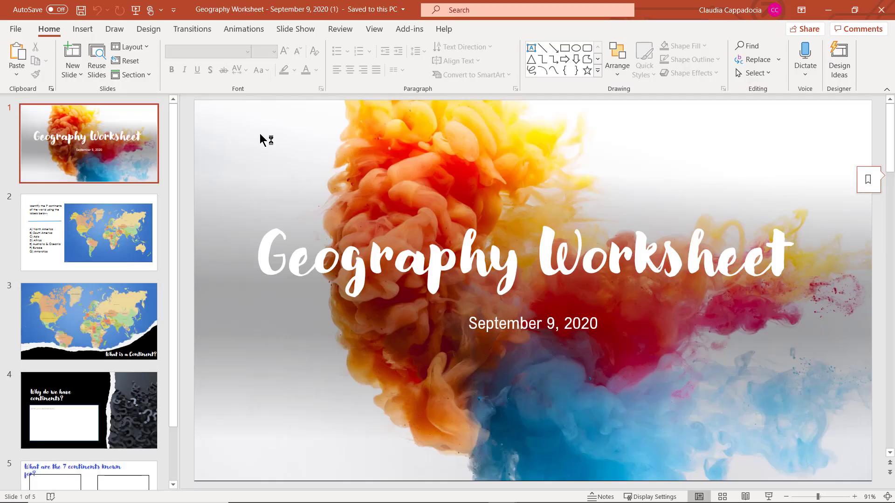
pyautogui.click(89, 232)
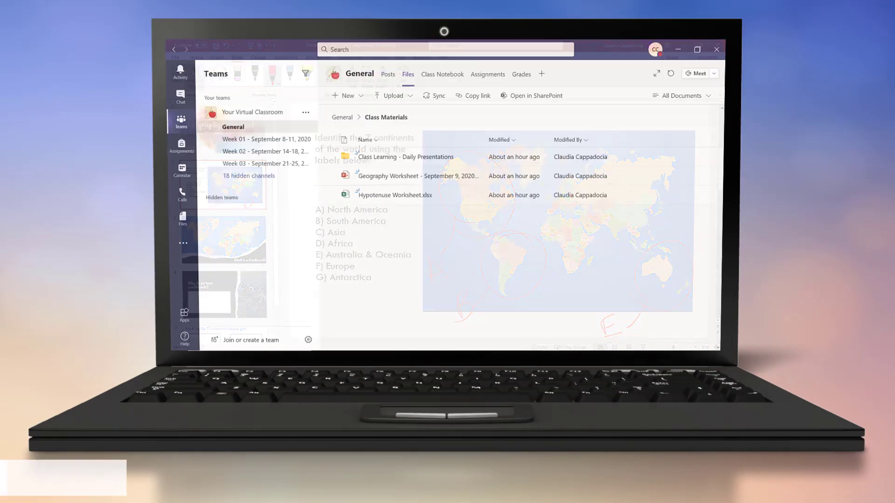
# View the class notebook's Collaboration Space Week 01 section and its September 8 Class Notes page
pyautogui.click(441, 75)
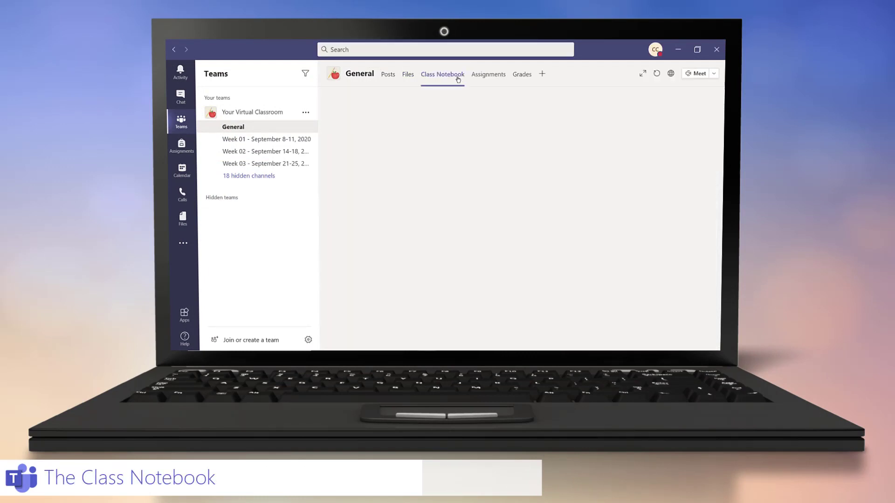
pyautogui.click(441, 73)
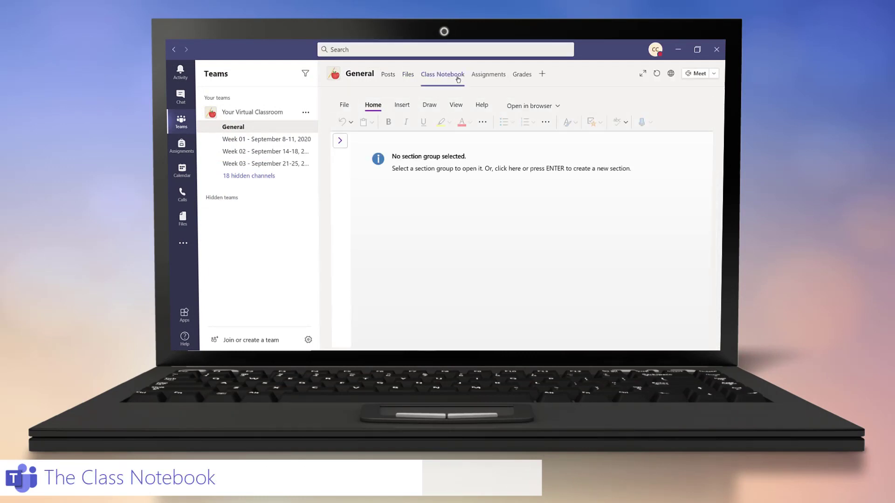
pyautogui.click(340, 141)
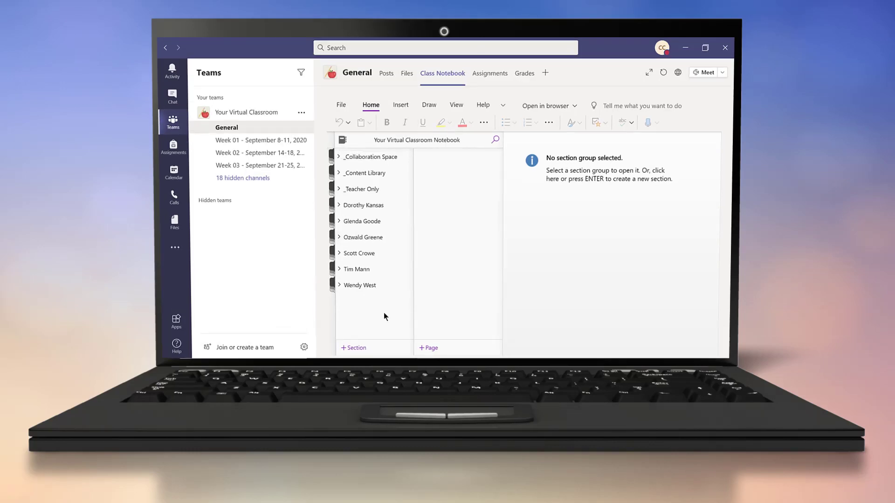
pyautogui.click(705, 48)
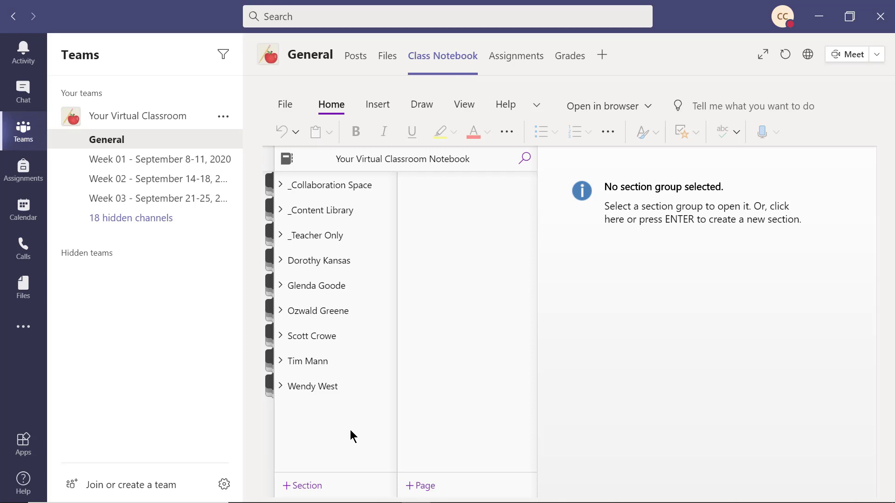
pyautogui.moveTo(354, 191)
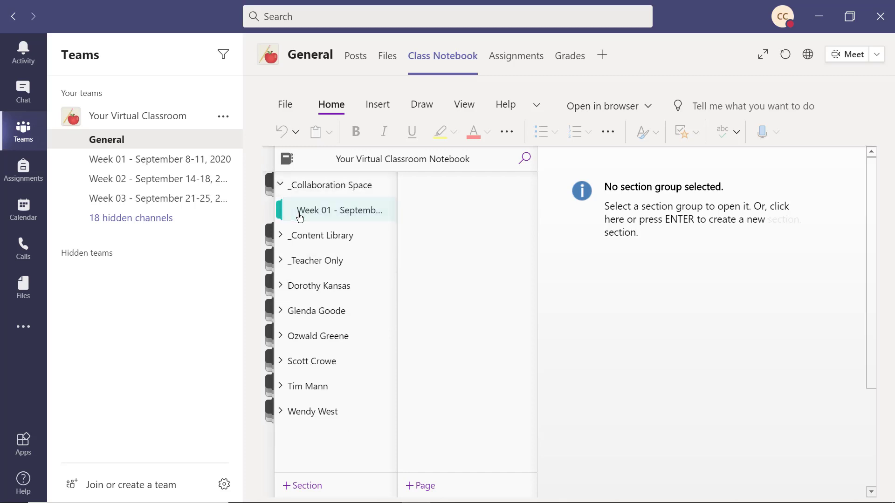
pyautogui.click(340, 209)
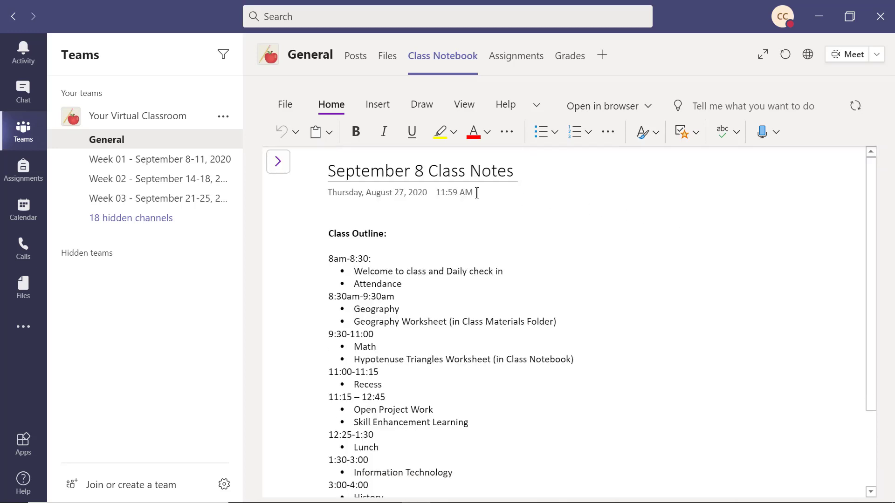
pyautogui.click(278, 161)
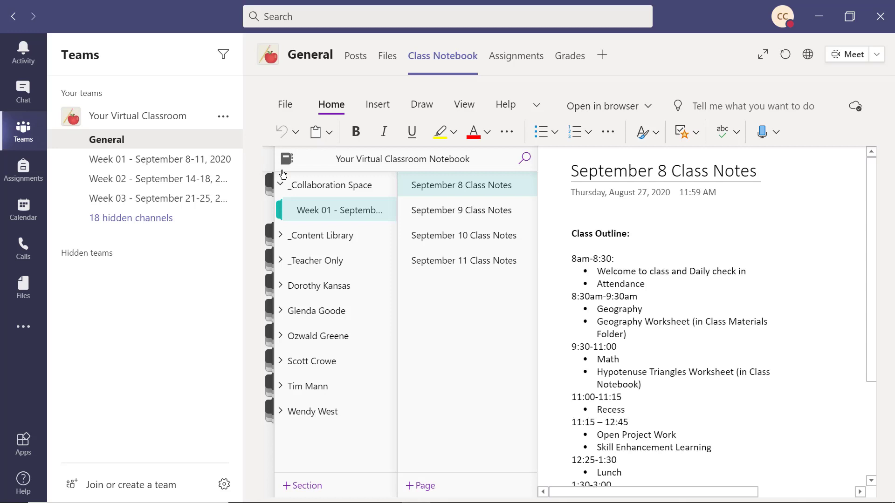
# Switch to the Week 02 - September 14-18 channel
pyautogui.click(147, 178)
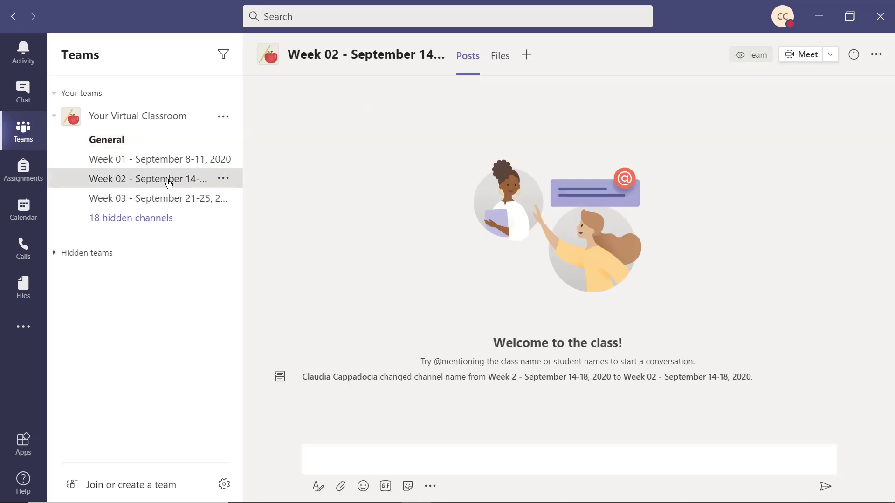
# Start collaborating in the Week 02 channel notes and collapse the Collaboration Space group
pyautogui.click(533, 55)
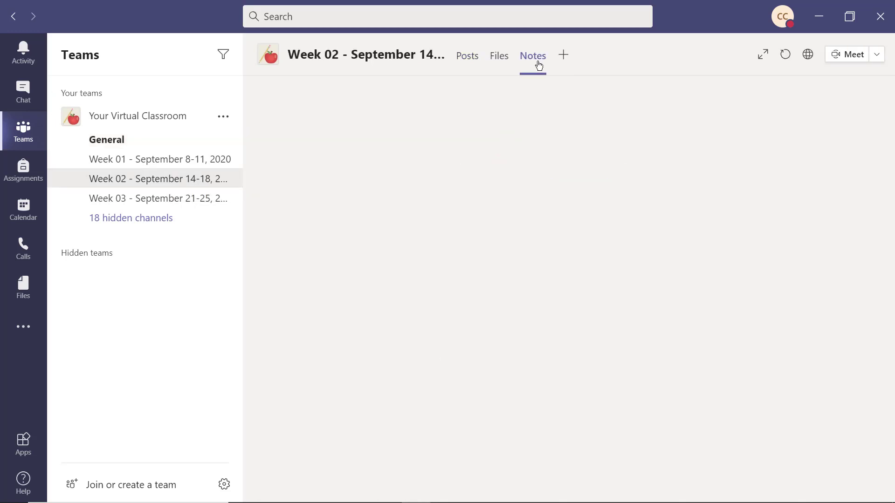
pyautogui.click(532, 55)
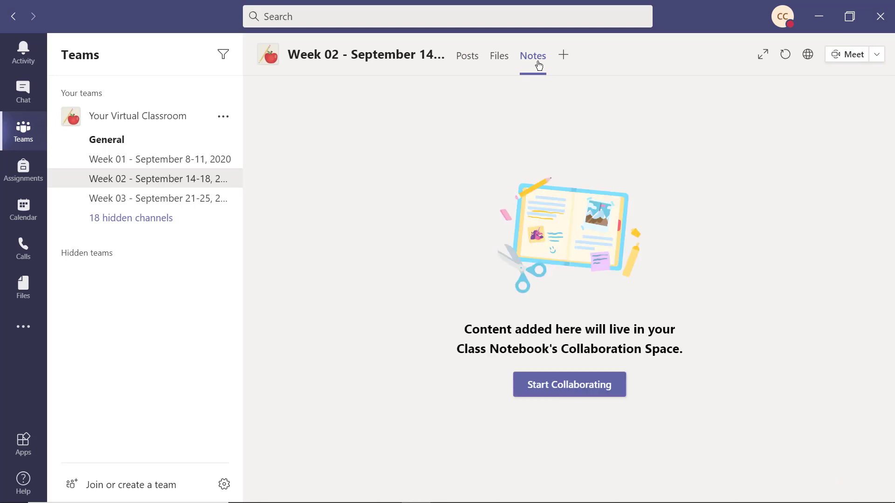
pyautogui.click(569, 384)
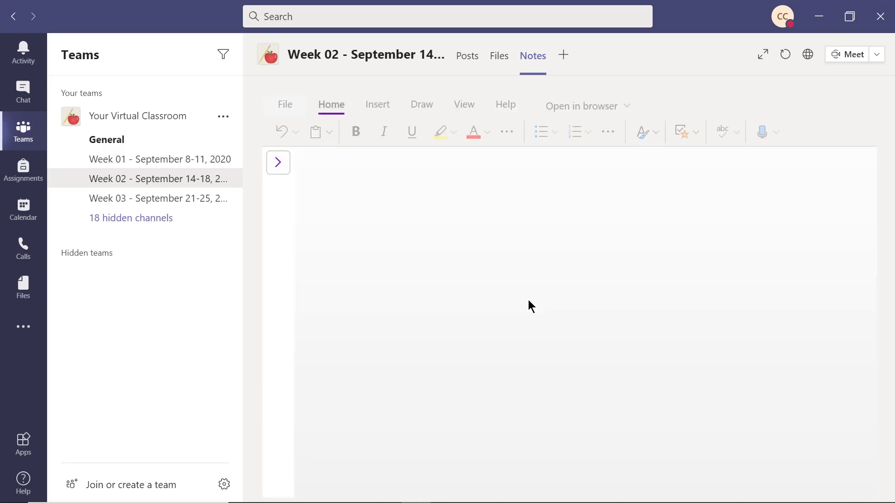
pyautogui.click(107, 139)
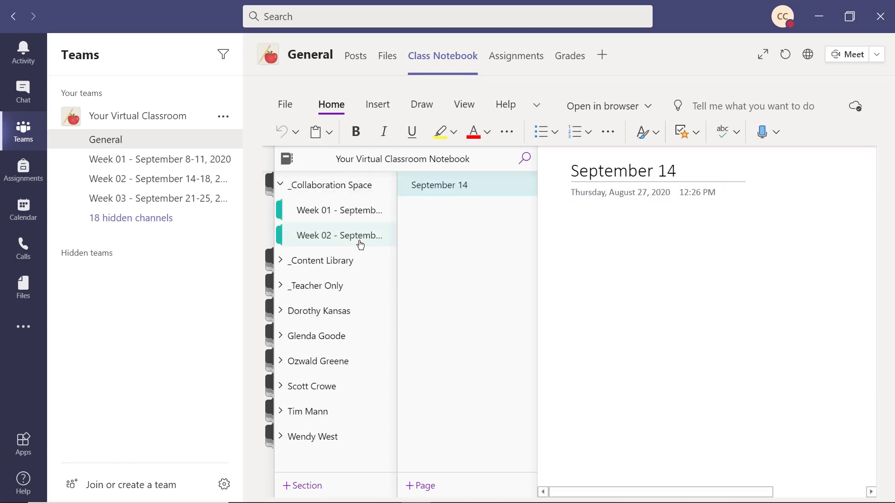
pyautogui.click(280, 184)
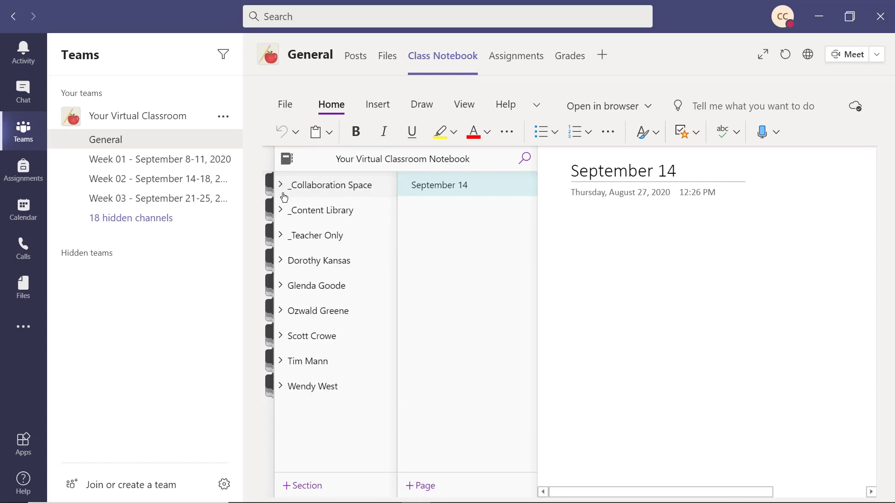
# Open the Content Library's Case Studies page Geography - Case Study – The Alps, then collapse the group
pyautogui.click(281, 209)
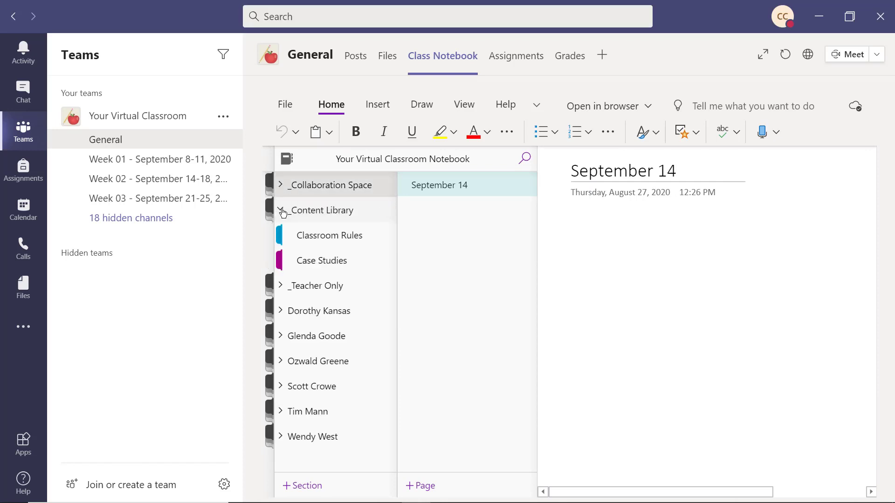
pyautogui.click(322, 260)
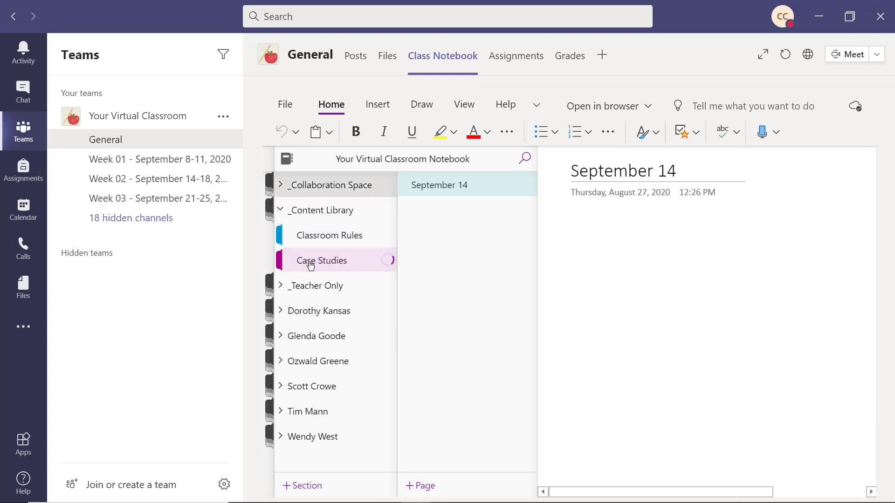
pyautogui.click(321, 260)
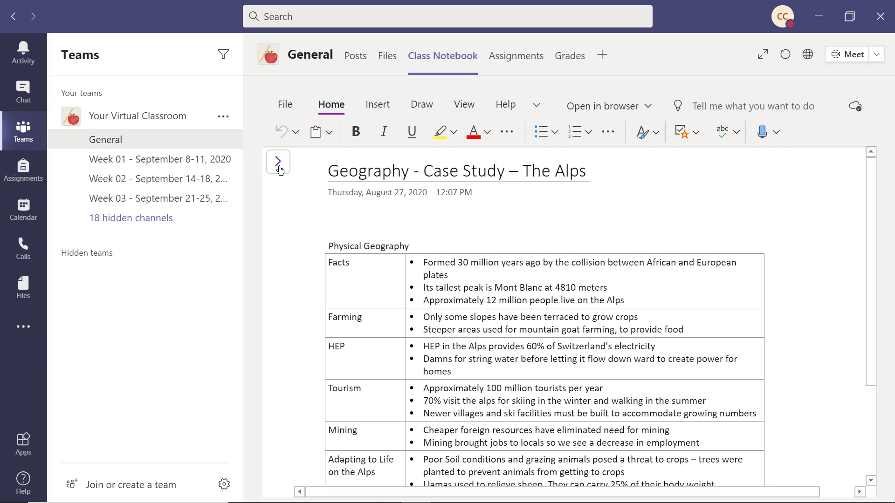
pyautogui.click(278, 161)
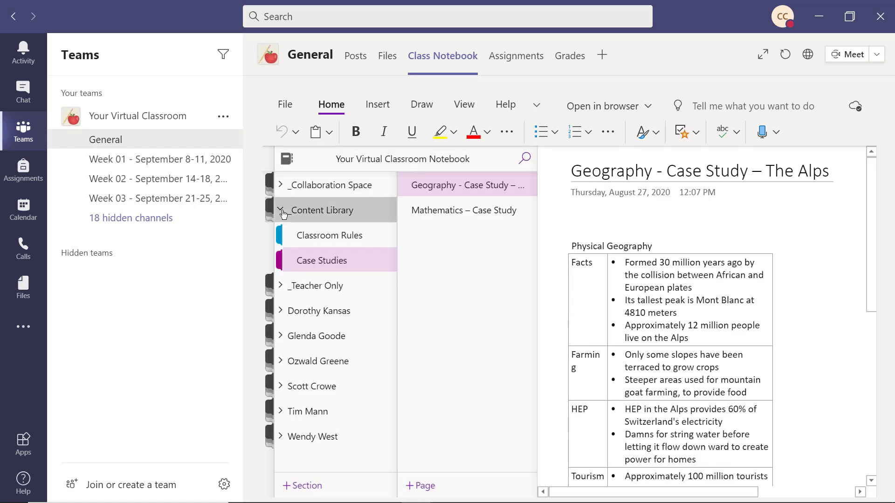
pyautogui.click(280, 210)
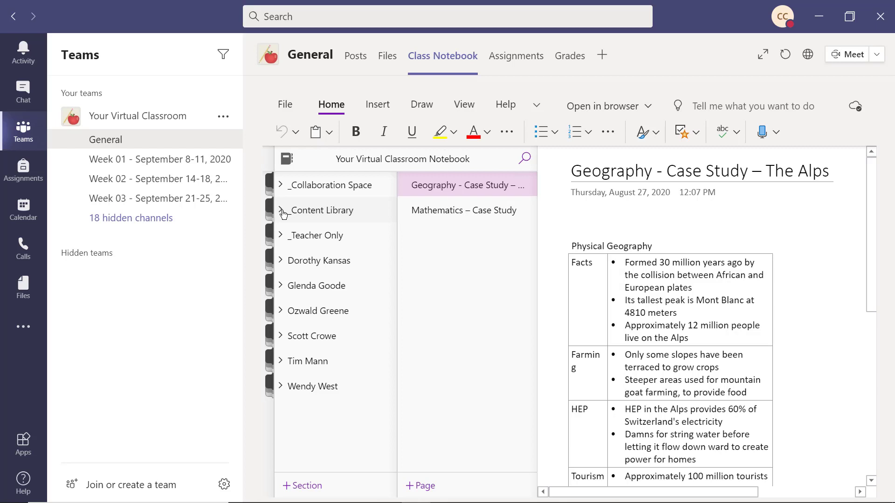
# Expand Dorothy Kansas's student sections: Lab Work, Class Notes, Handouts and Project Work
pyautogui.click(280, 260)
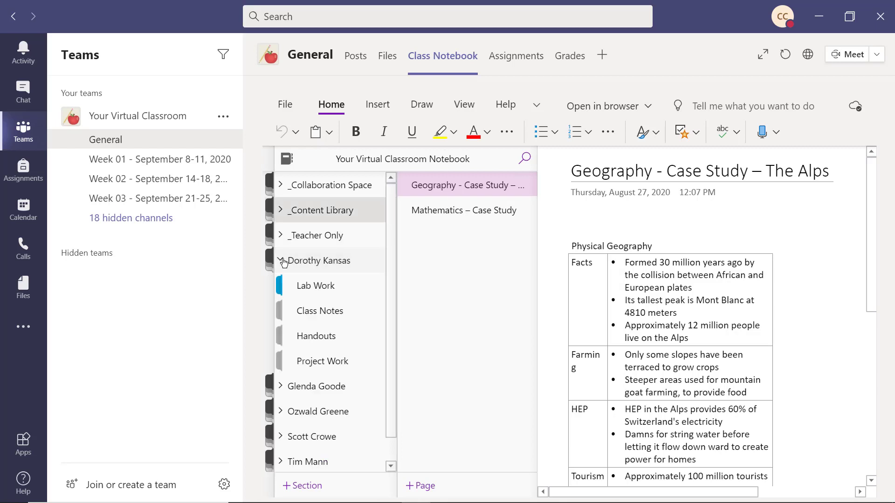
pyautogui.moveTo(316, 335)
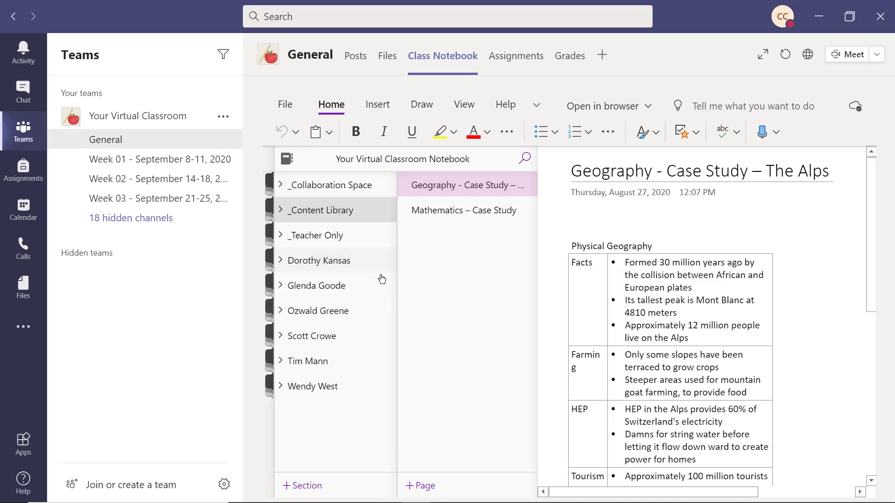
pyautogui.moveTo(383, 269)
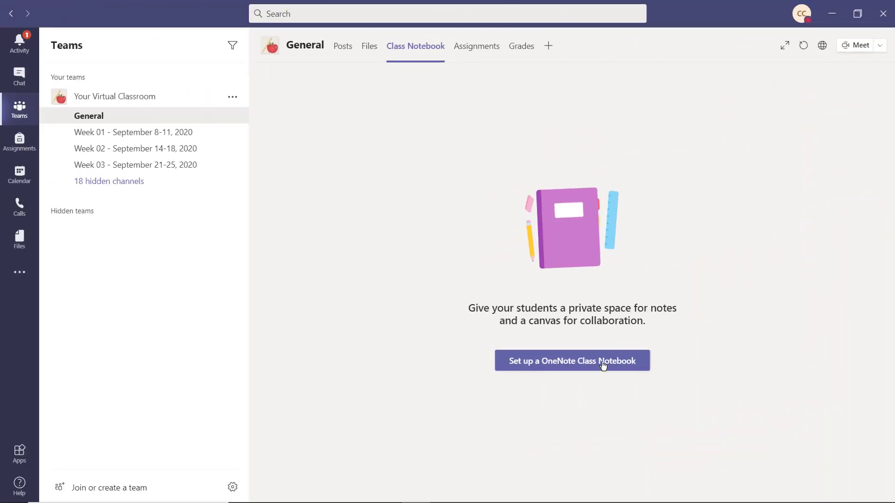
# Create the OneNote Class Notebook with Handouts, Class Notes, Lab Work and Project Work student sections
pyautogui.click(571, 360)
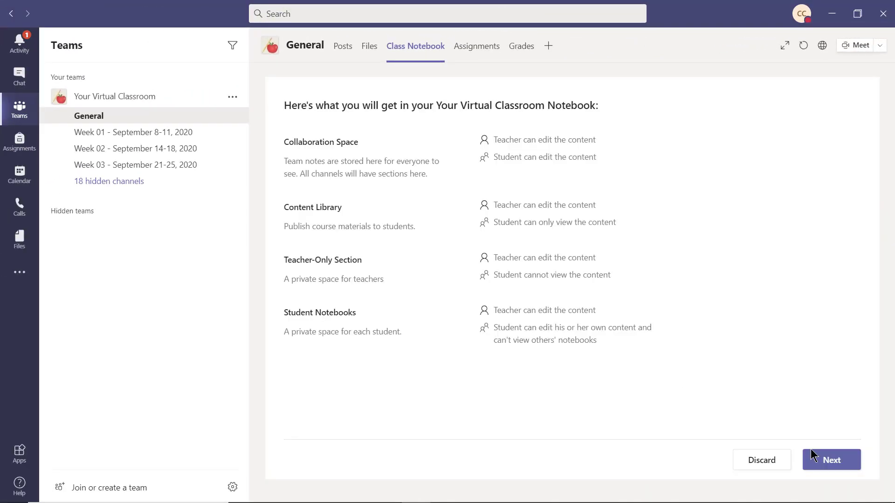
pyautogui.click(831, 459)
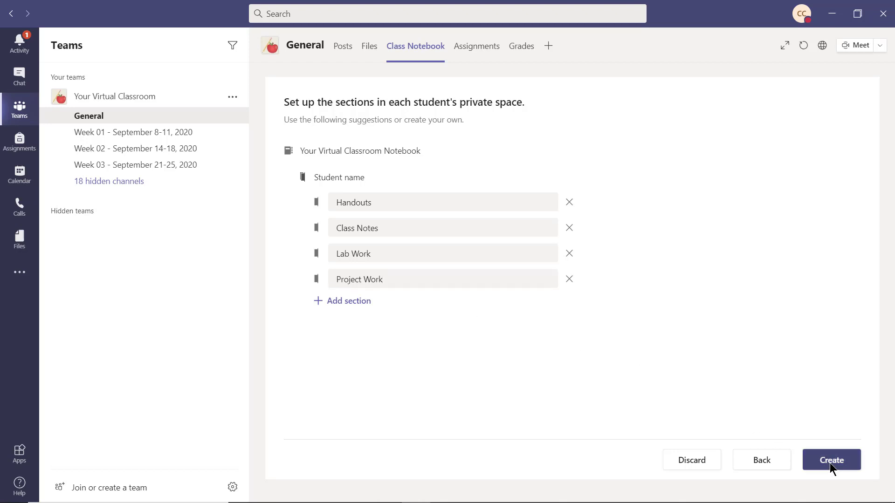
pyautogui.click(831, 460)
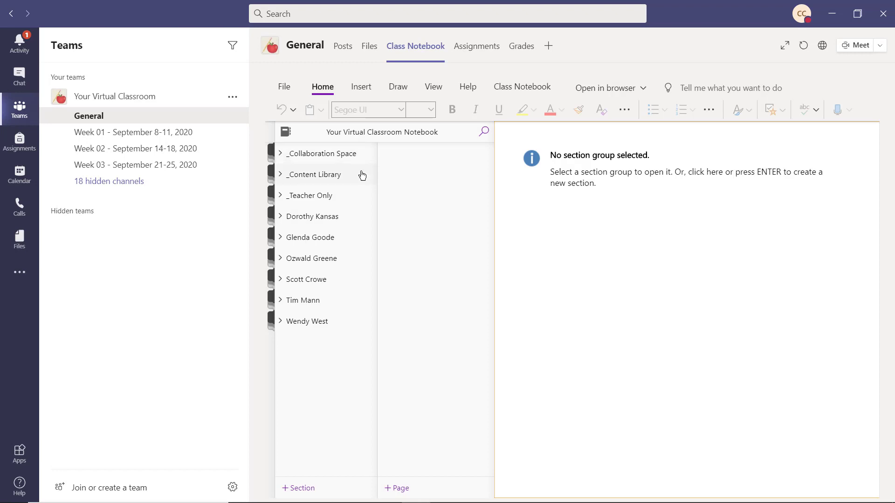
# Review the Manage Notebooks settings, then view the Teacher Only Lab Worksheet page
pyautogui.click(521, 87)
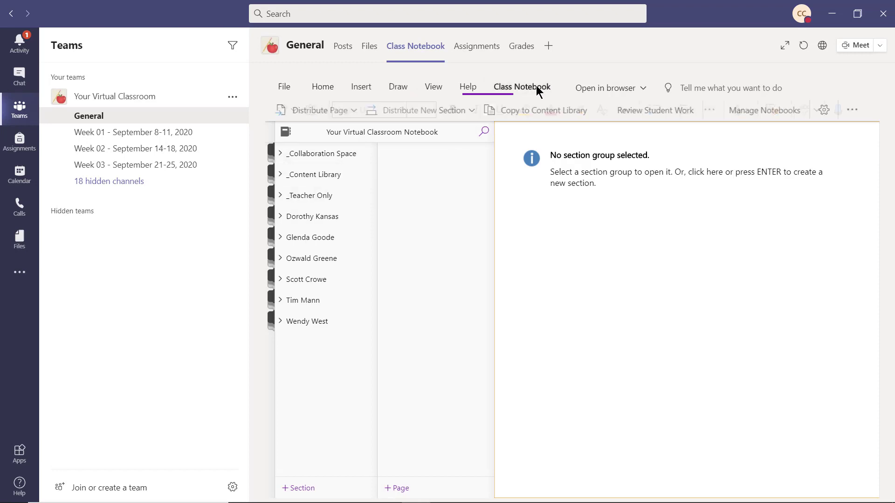
pyautogui.click(764, 110)
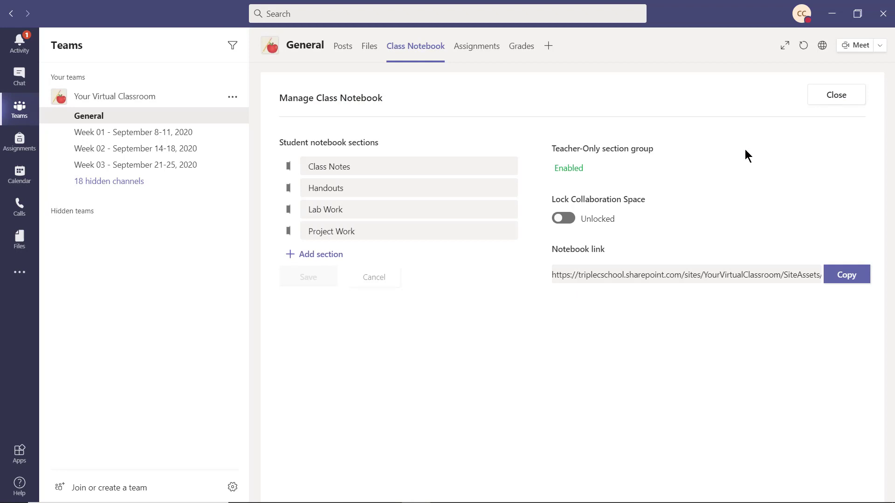
pyautogui.click(685, 274)
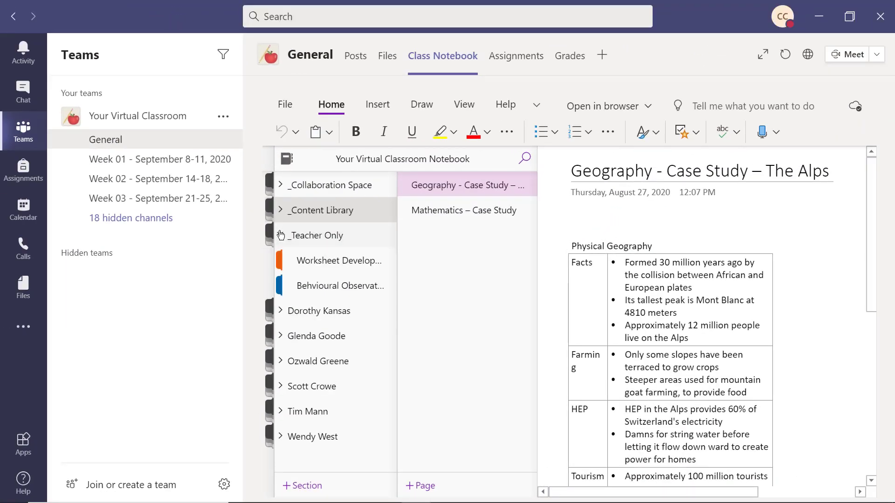
pyautogui.moveTo(303, 268)
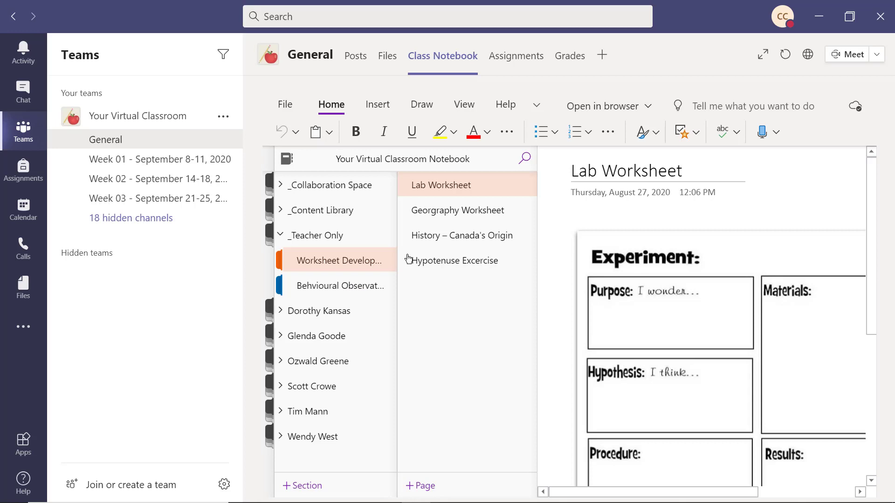
pyautogui.click(286, 159)
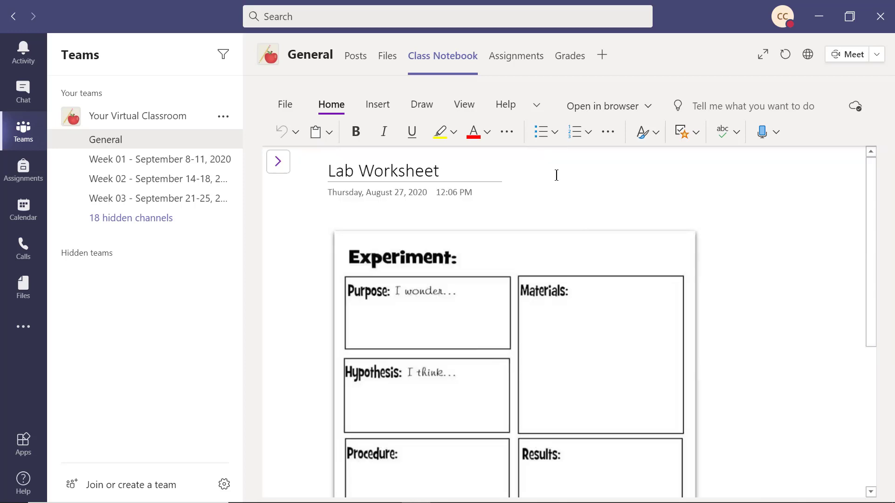
pyautogui.moveTo(460, 194)
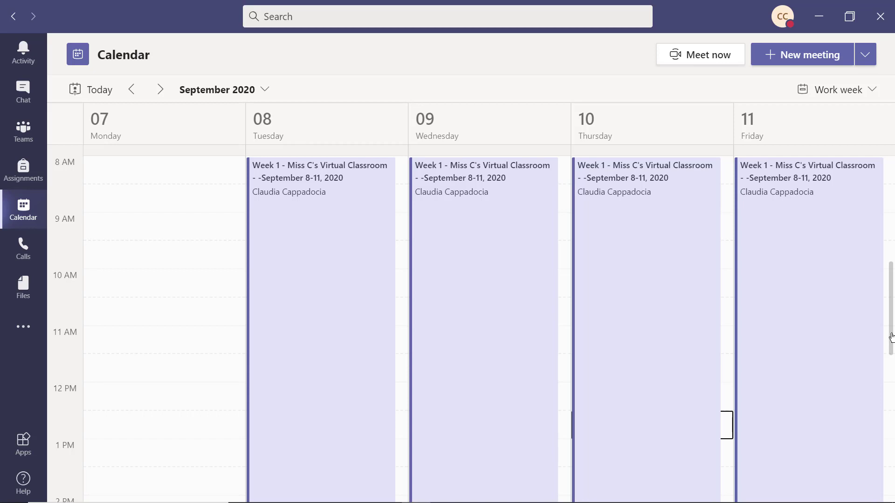
# Set the Week 1 classroom meeting's Who can present? option to Only me and save
pyautogui.click(320, 177)
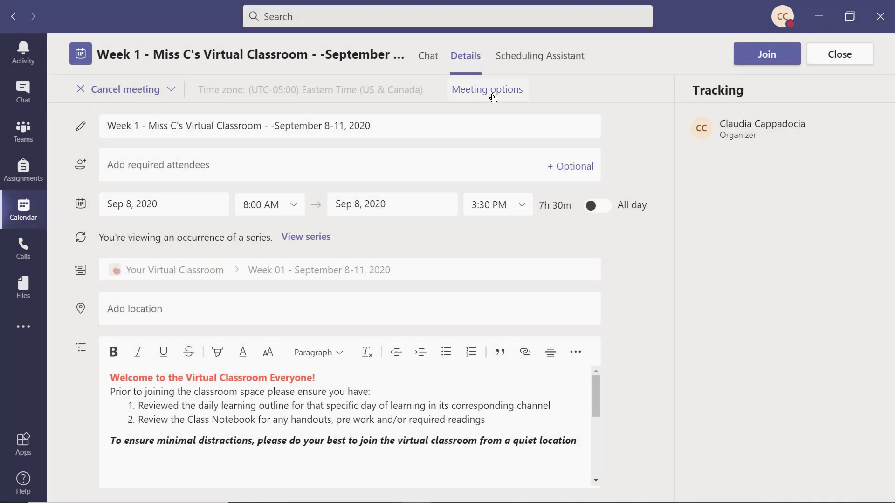
pyautogui.click(487, 89)
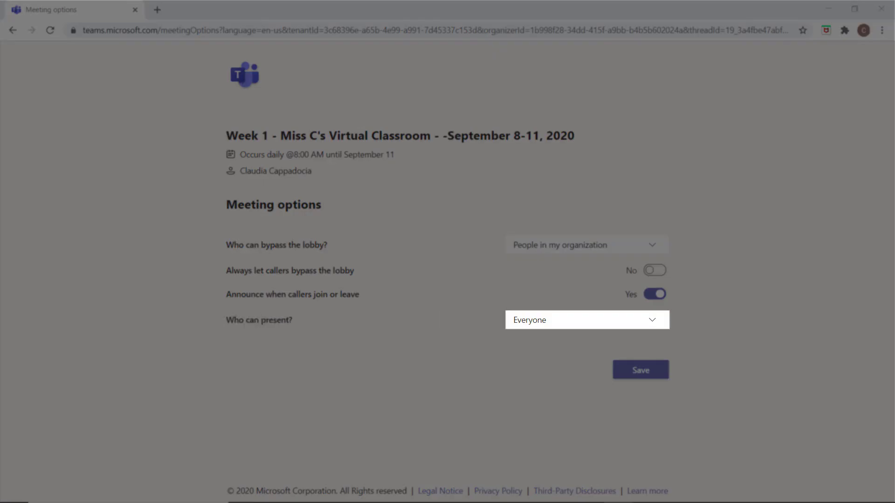
pyautogui.click(585, 319)
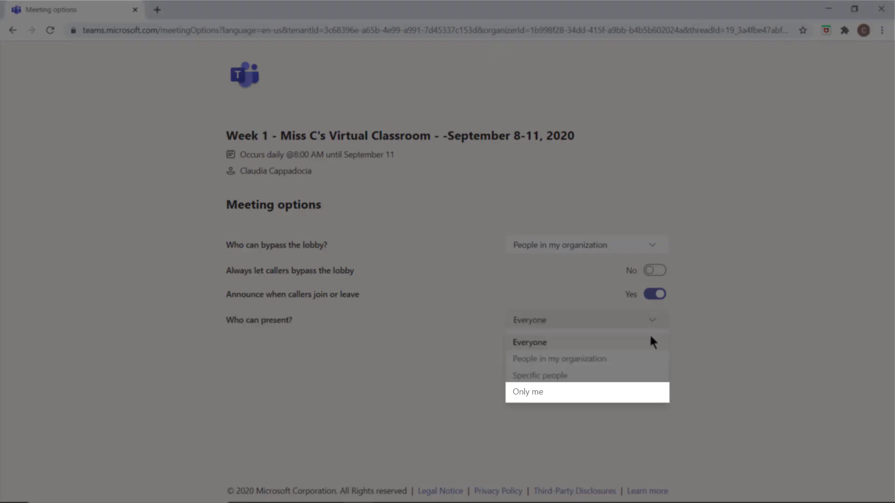
pyautogui.click(527, 393)
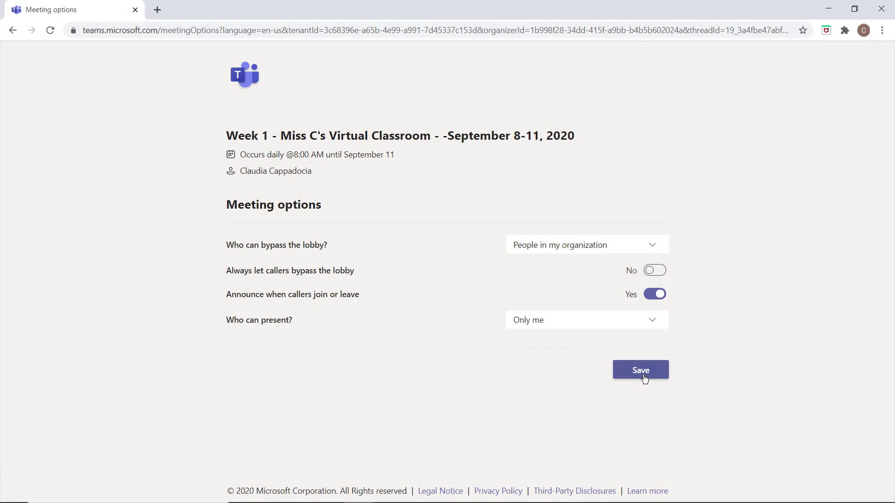
pyautogui.click(641, 370)
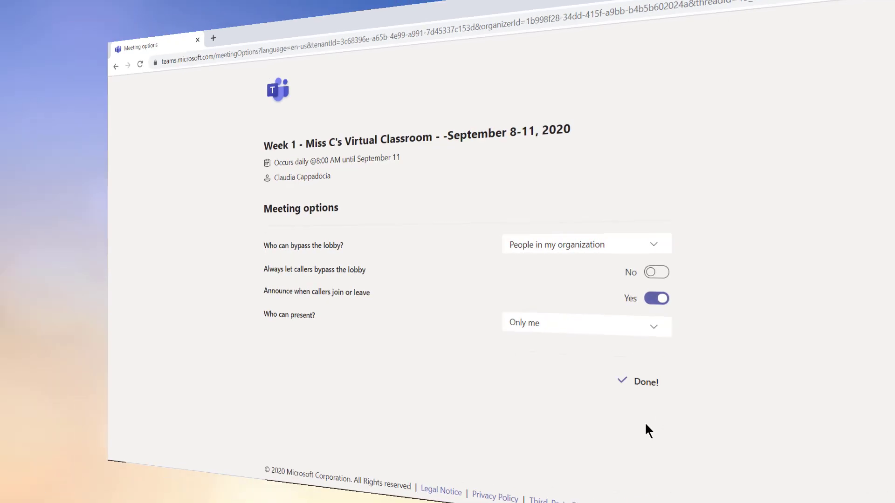
# From the participant list, make attendee Dorothy Kansas a presenter and confirm
pyautogui.click(645, 382)
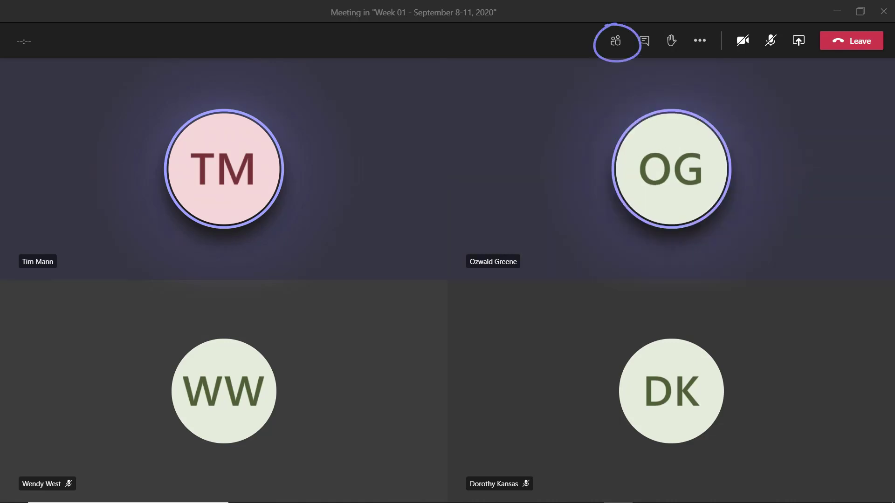
pyautogui.click(615, 40)
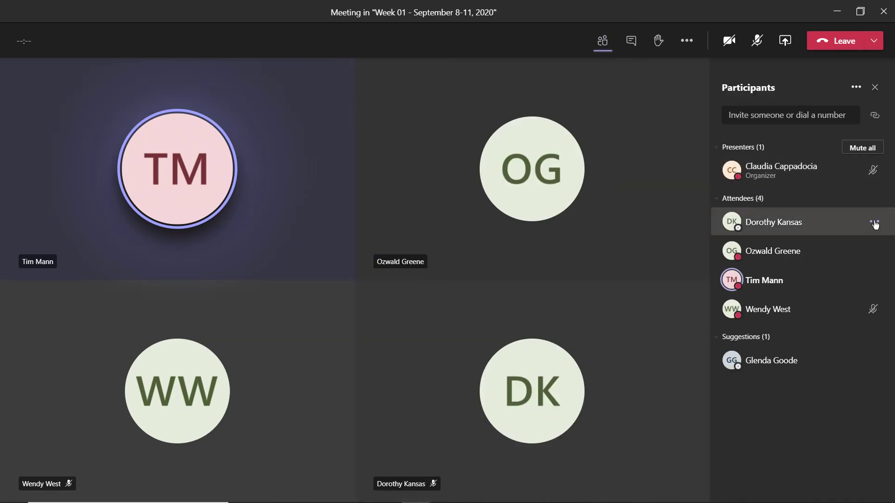
pyautogui.click(874, 222)
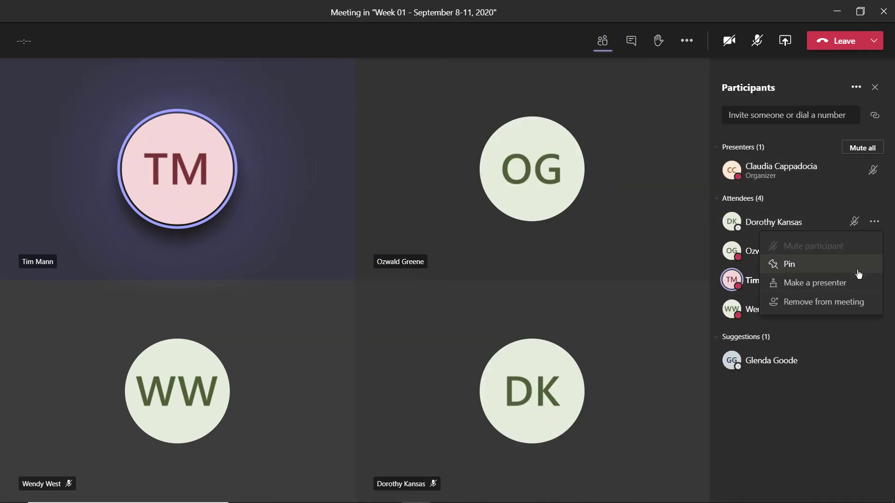
pyautogui.click(815, 282)
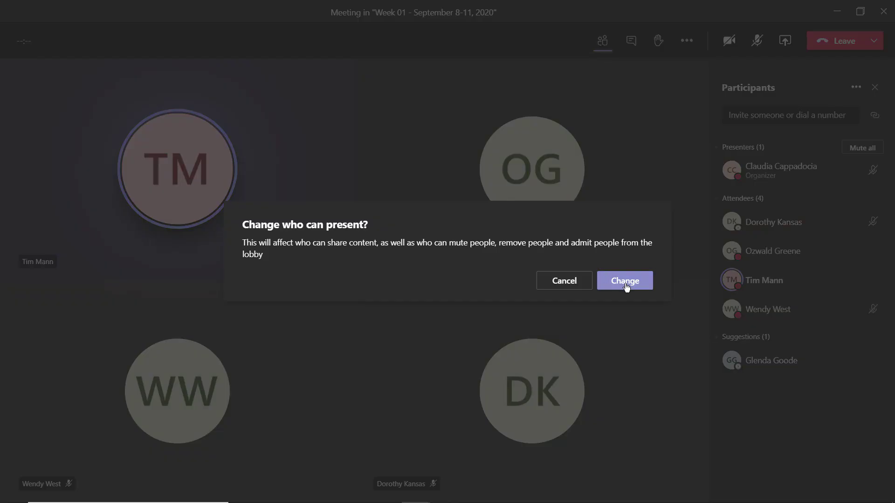
pyautogui.click(624, 281)
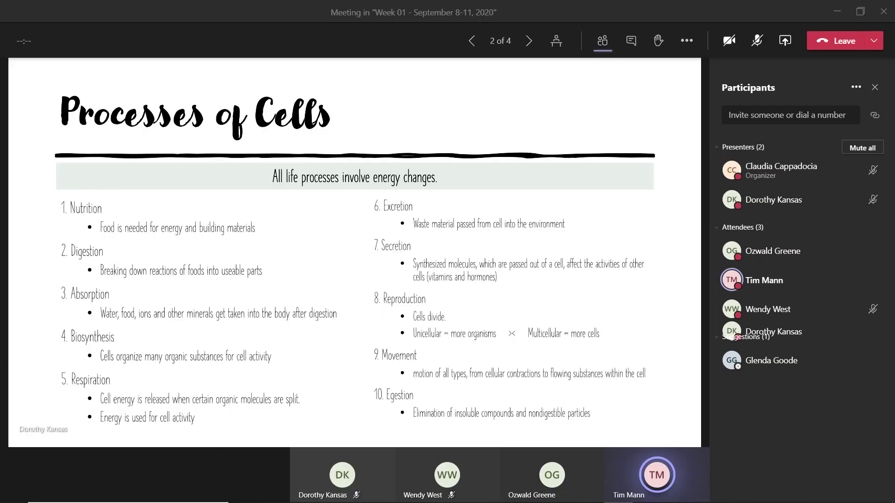
# After her shared slide advances, return Dorothy Kansas to attendee status
pyautogui.click(528, 41)
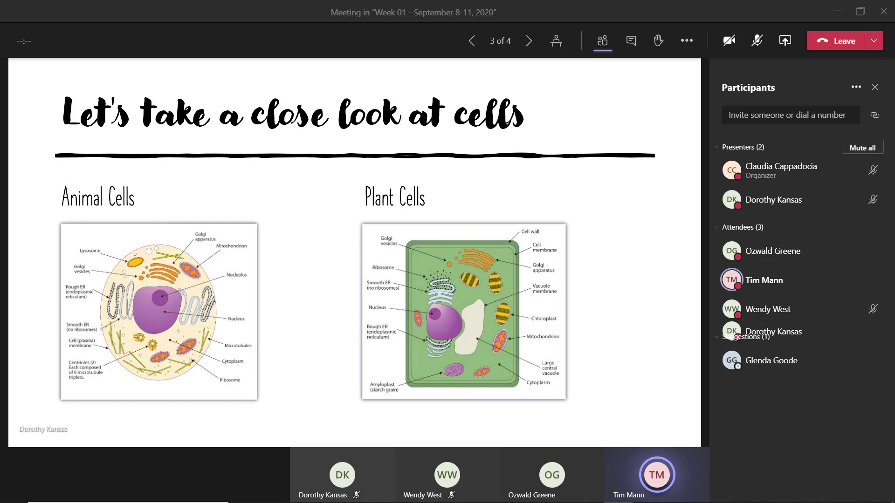
pyautogui.click(874, 199)
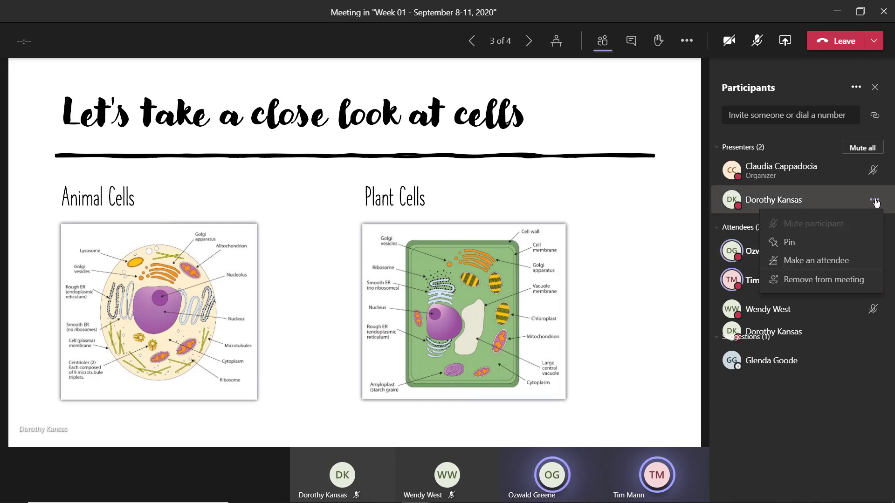
pyautogui.click(814, 260)
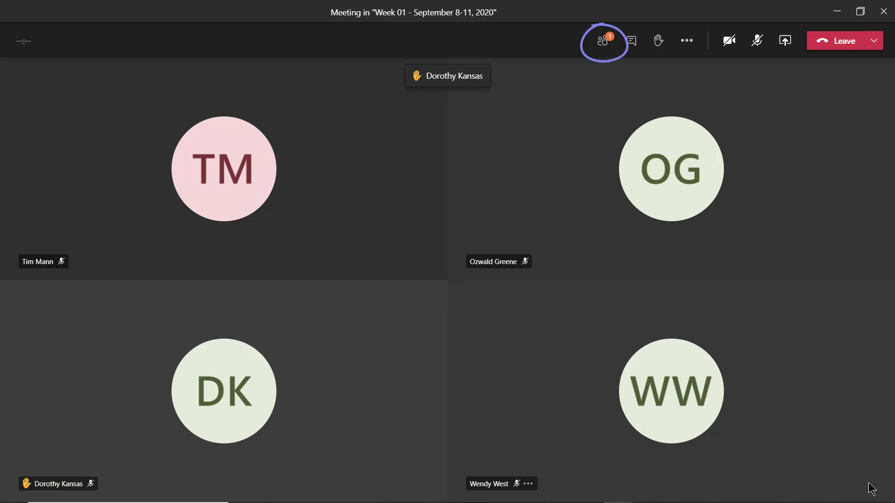
pyautogui.click(603, 40)
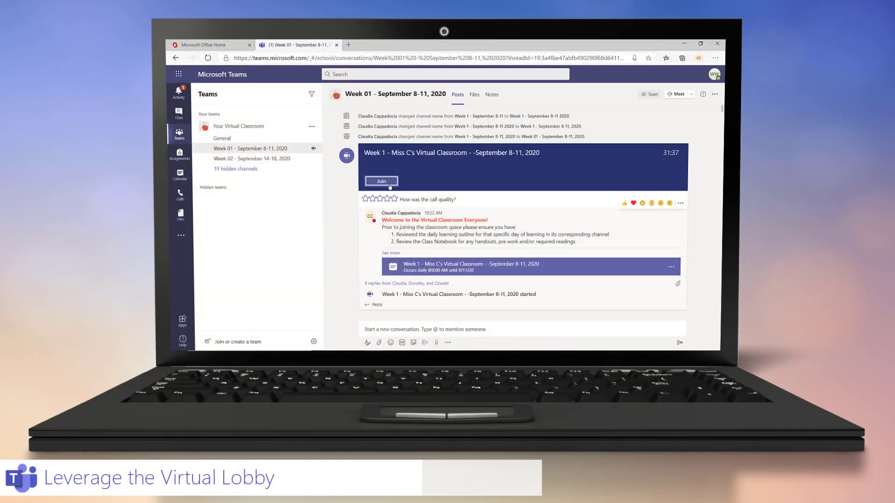
# Join the Week 01 class meeting and admit the student waiting in the lobby
pyautogui.click(381, 181)
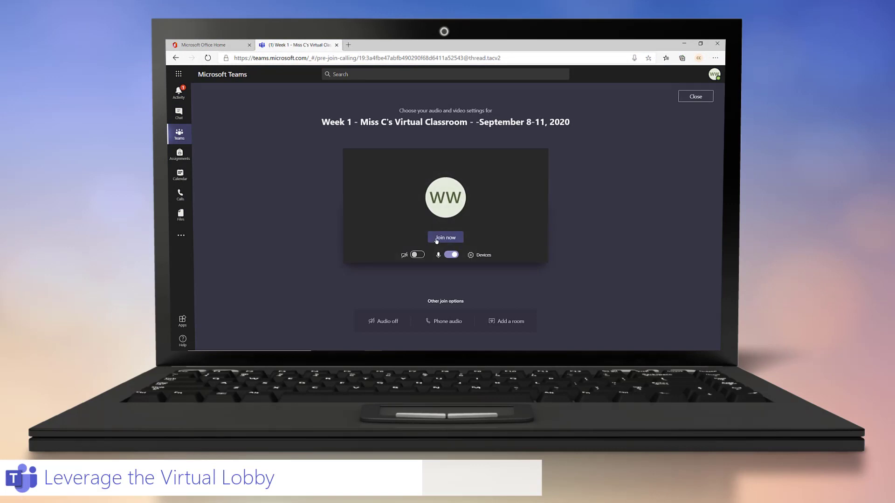
pyautogui.click(444, 237)
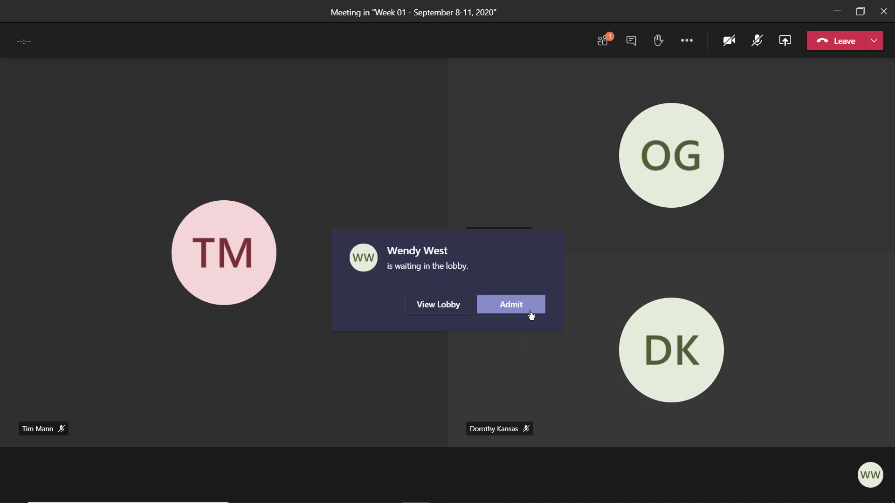
pyautogui.click(510, 303)
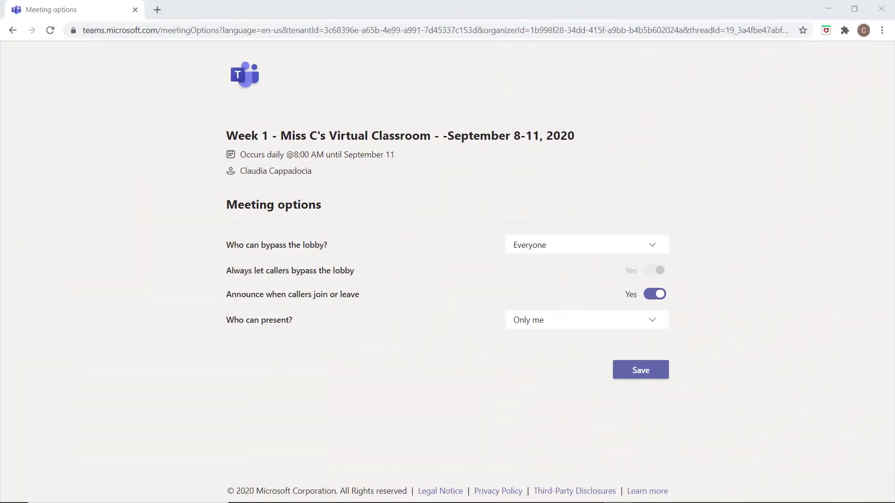
# Set Who can bypass the lobby to Only me in Meeting options and save
pyautogui.click(586, 244)
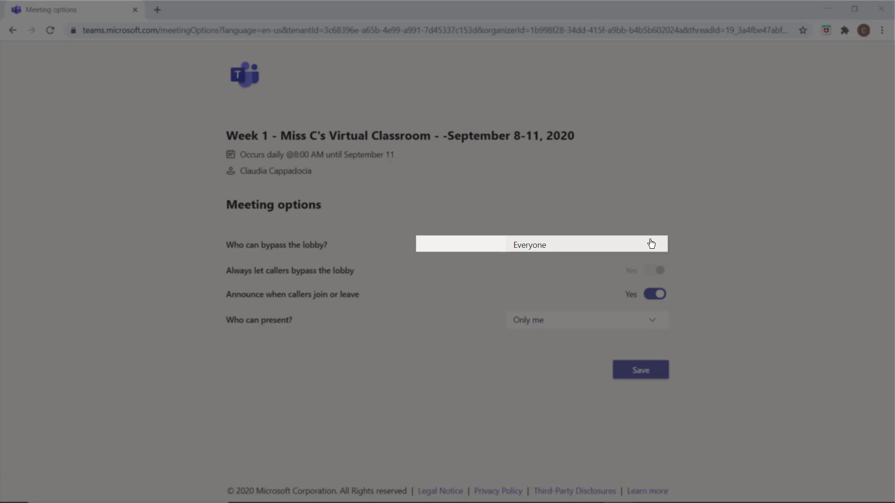
pyautogui.click(586, 244)
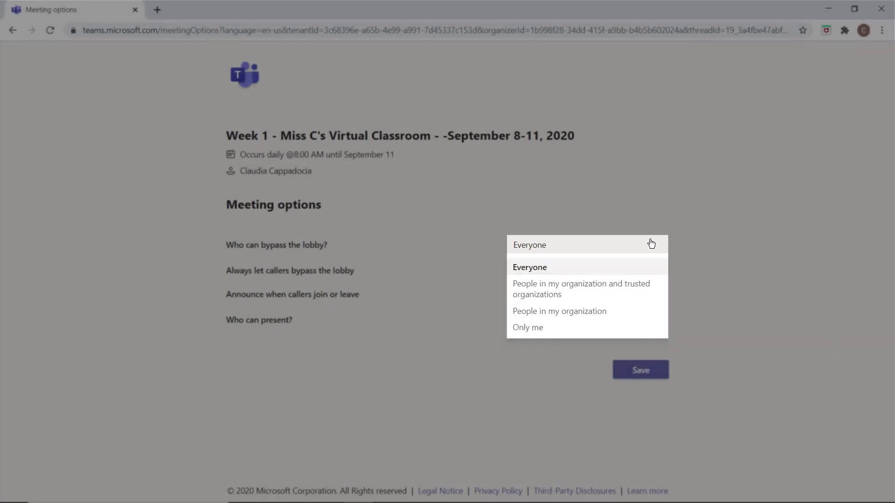
pyautogui.click(527, 327)
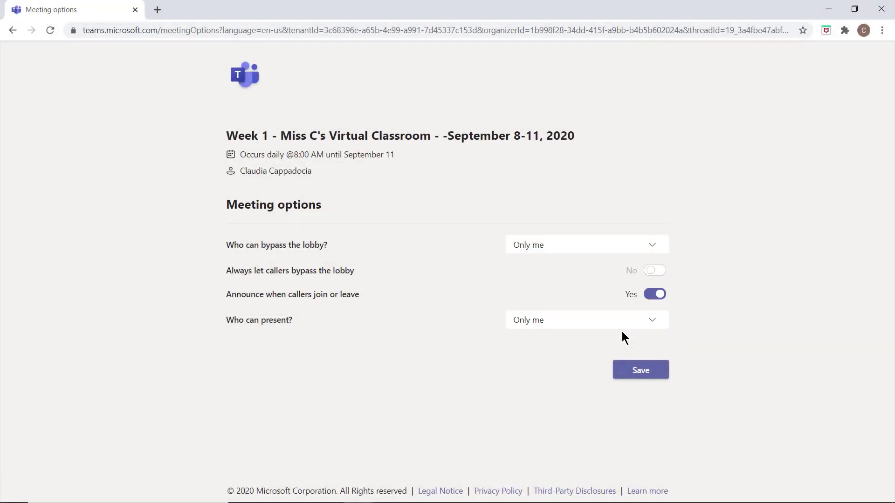
pyautogui.click(639, 370)
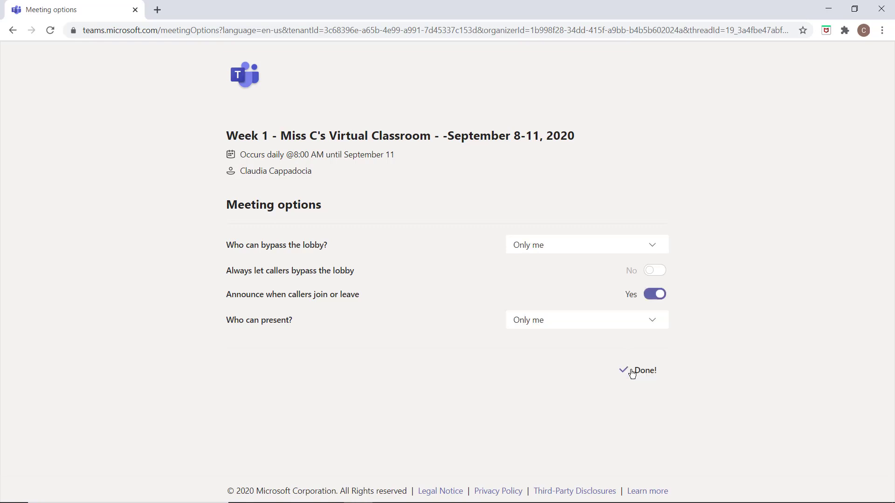
pyautogui.click(644, 370)
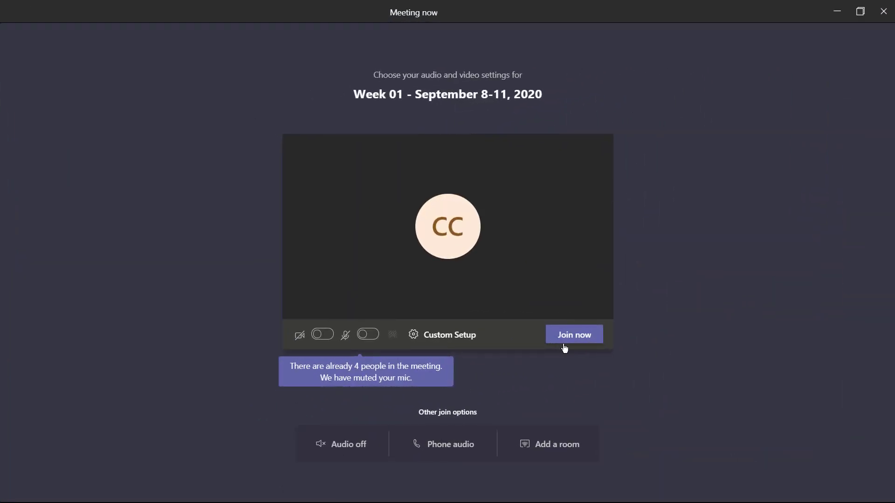
# Join as organizer and admit Ozwald, Dorothy, Tim and Wendy from the lobby via the participant list
pyautogui.click(573, 335)
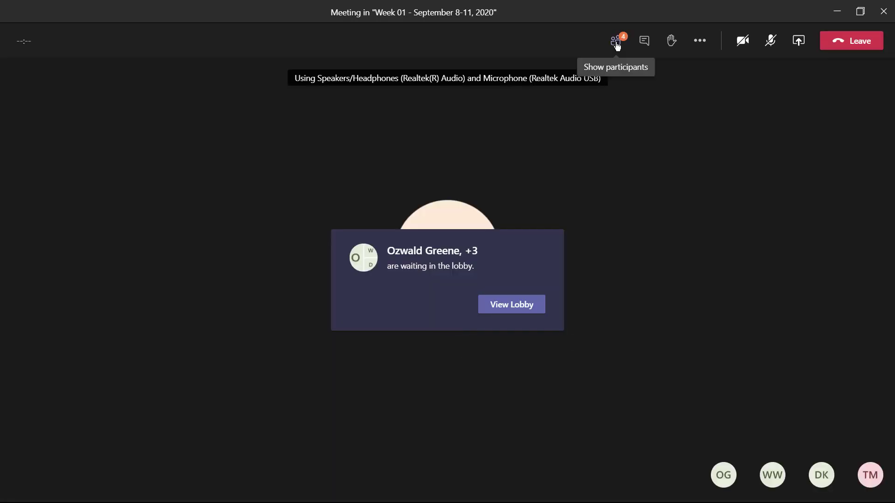
pyautogui.click(616, 40)
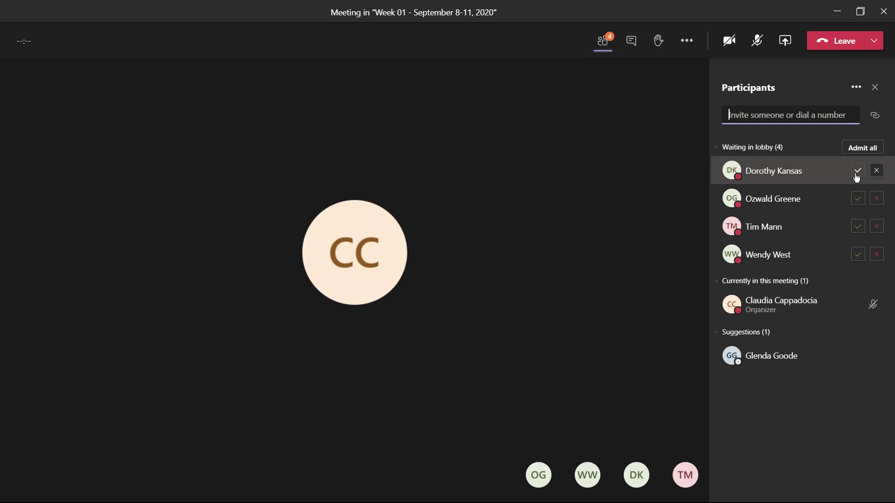
pyautogui.click(857, 169)
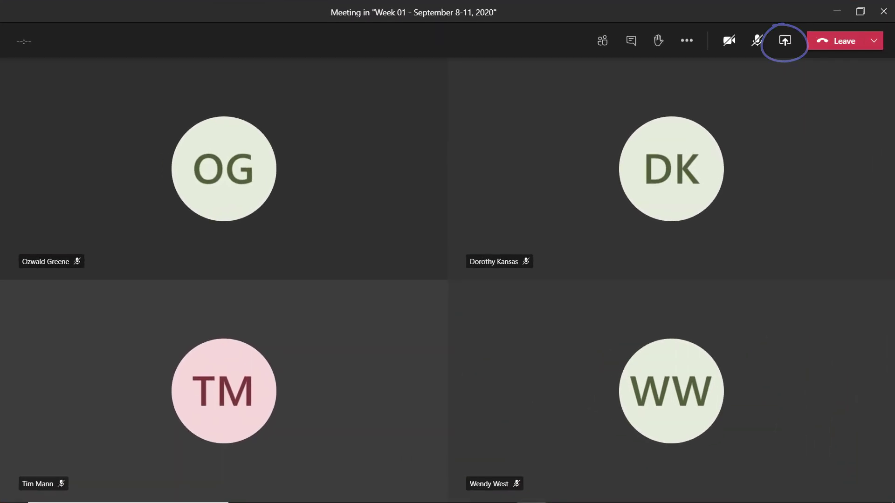
# Share Classroom Presentation - Sept 8, 2020.pptx from OneDrive into the meeting
pyautogui.click(784, 40)
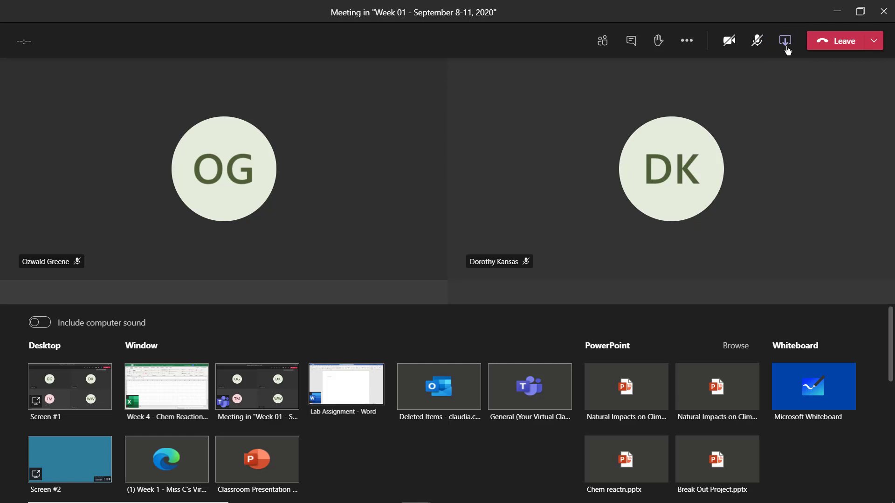
pyautogui.click(735, 346)
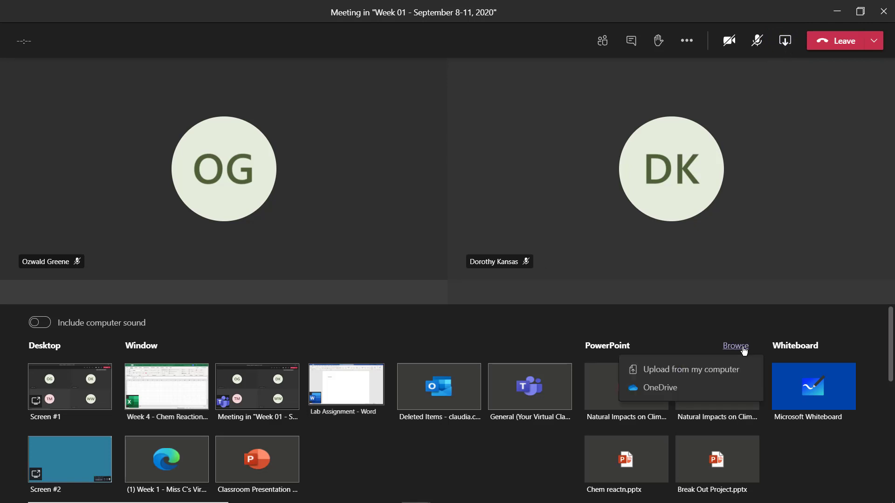
pyautogui.click(660, 387)
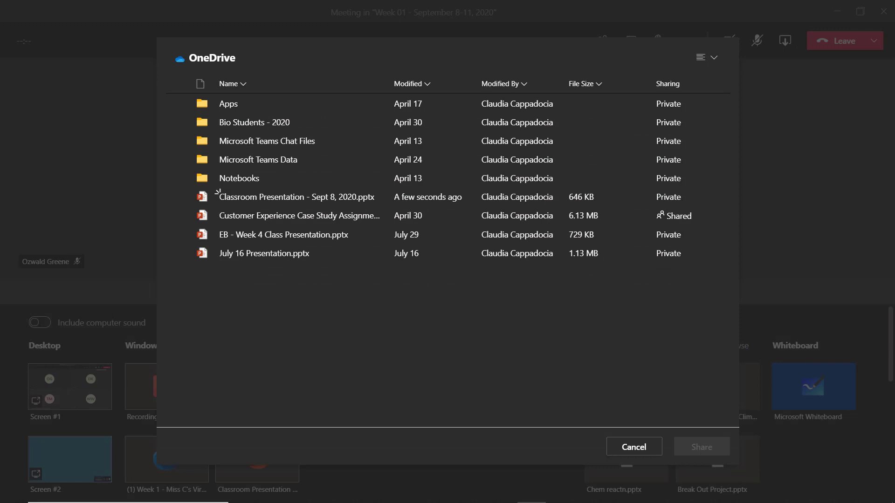
pyautogui.click(295, 196)
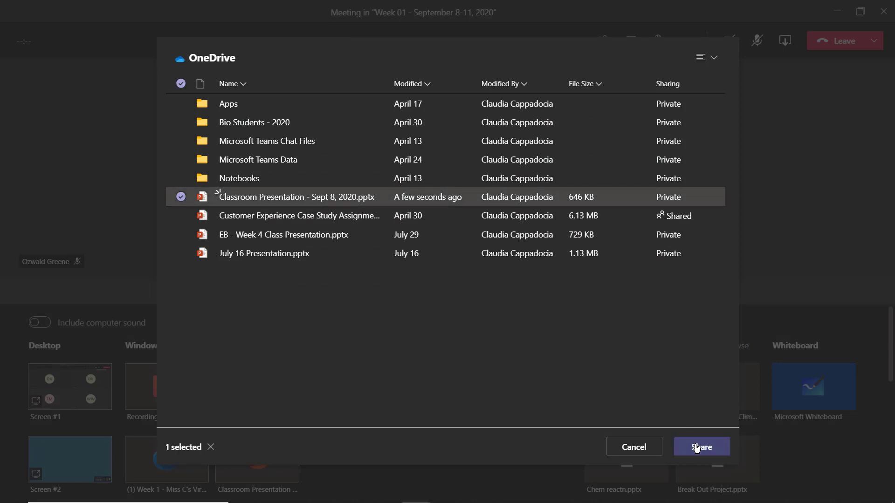
pyautogui.click(701, 446)
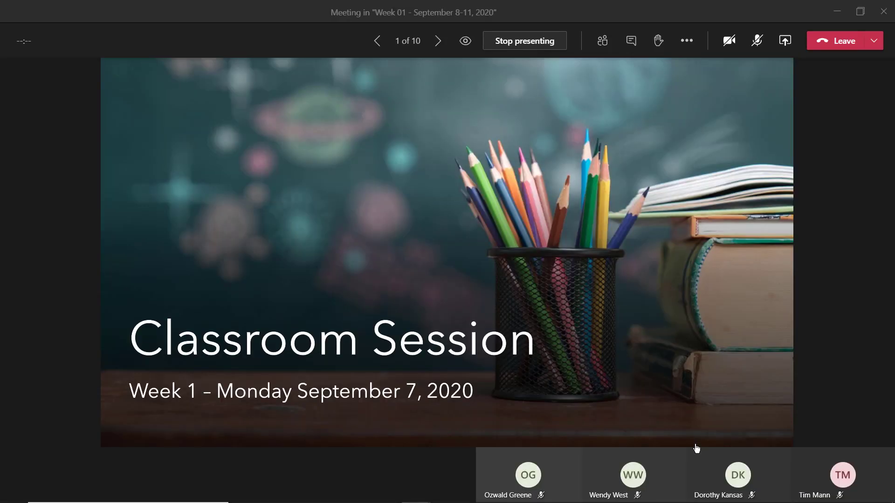
# Advance to the welcome slide and bring up the meeting chat alongside it
pyautogui.click(438, 40)
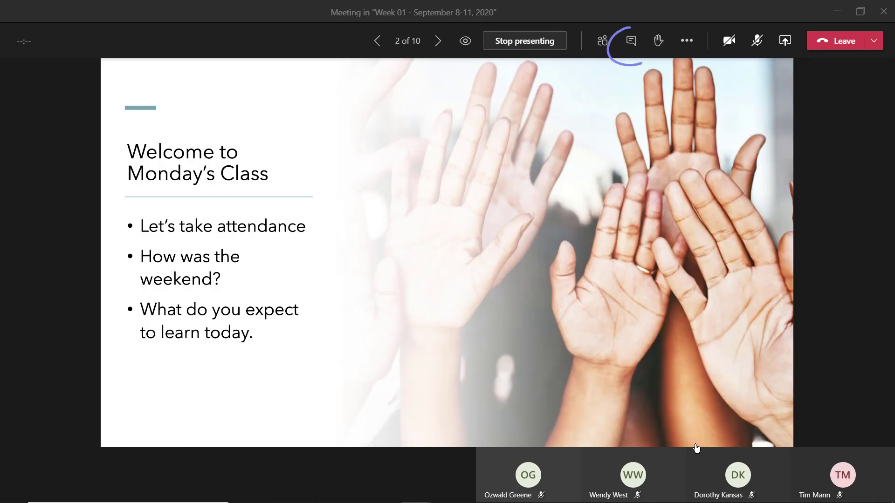
pyautogui.click(630, 40)
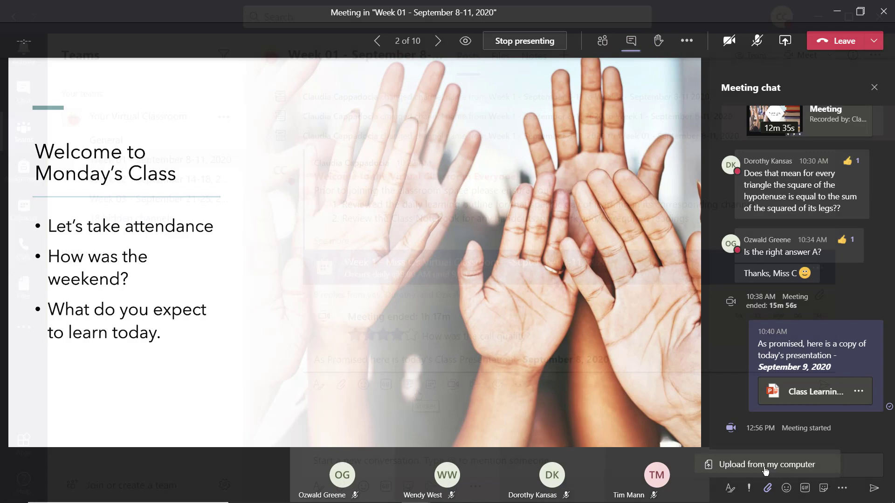
pyautogui.click(766, 464)
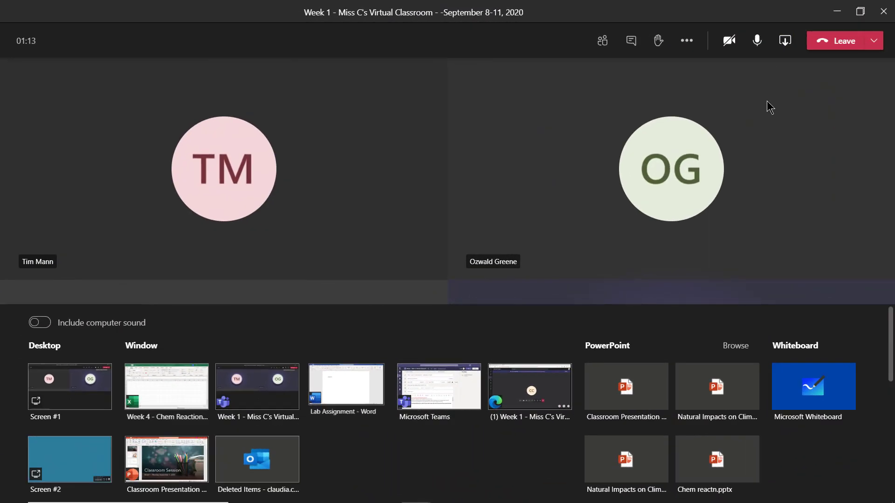
# Present the Classroom Presentation with computer sound included and advance through two slides
pyautogui.click(39, 322)
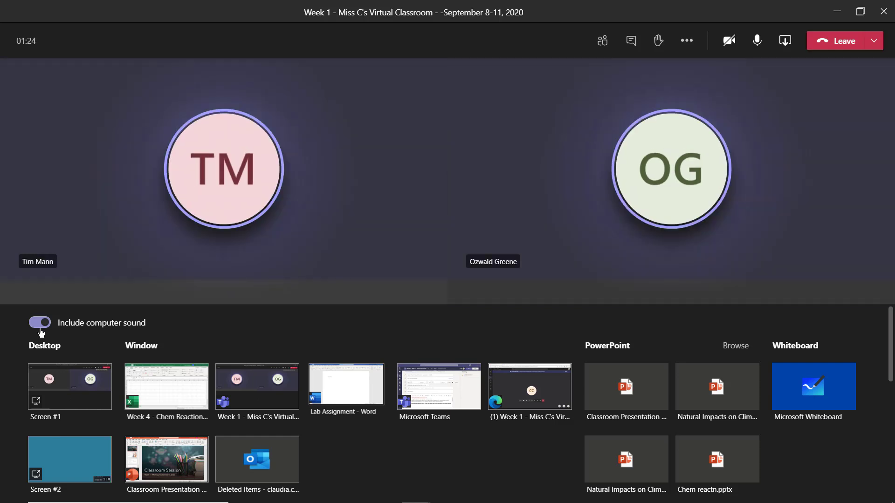
pyautogui.click(626, 386)
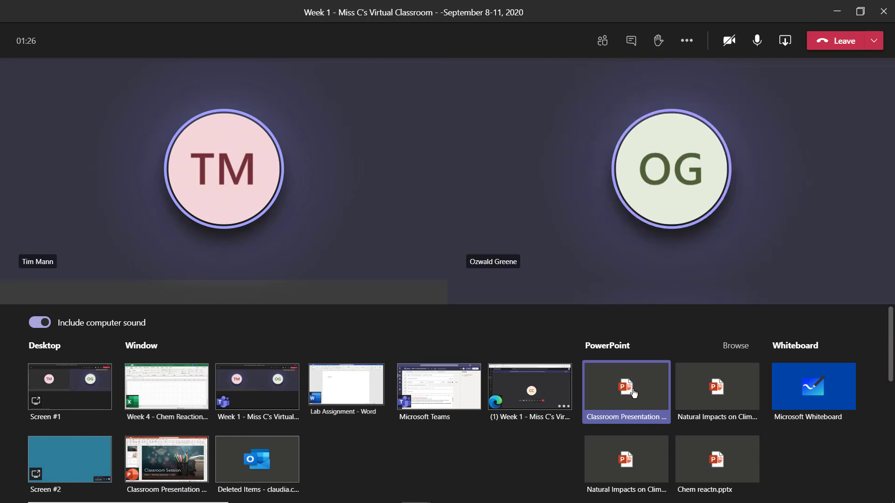
pyautogui.click(625, 386)
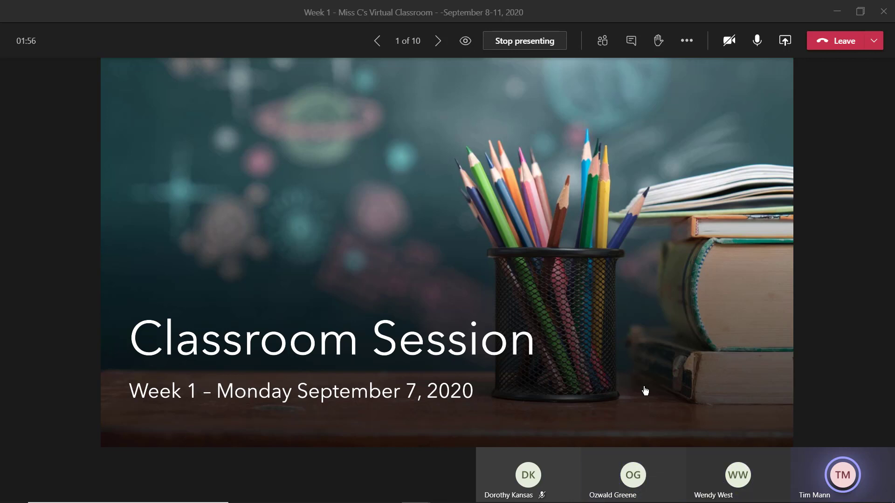
pyautogui.click(437, 40)
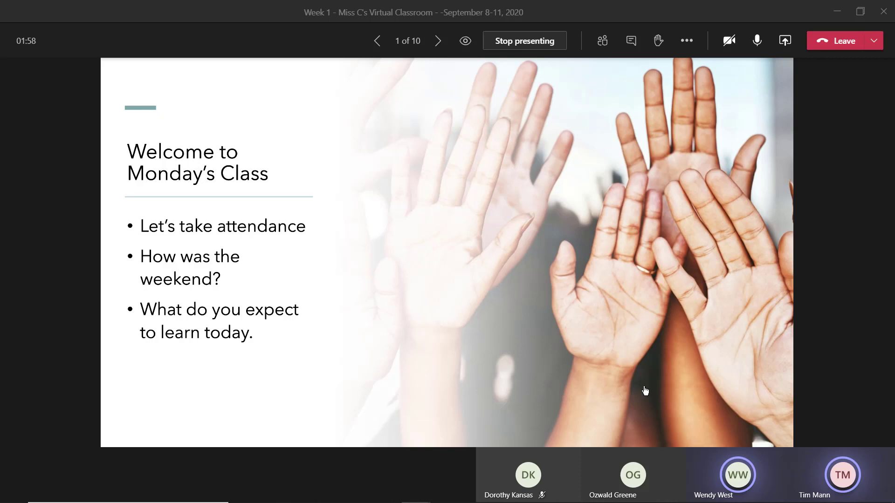
pyautogui.click(437, 40)
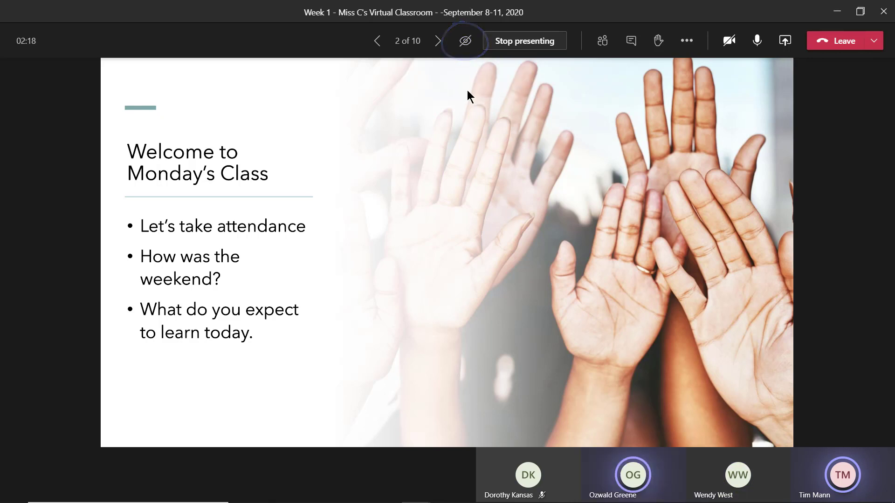
# Stop presenting the slides and start sharing a Microsoft Whiteboard instead
pyautogui.click(523, 40)
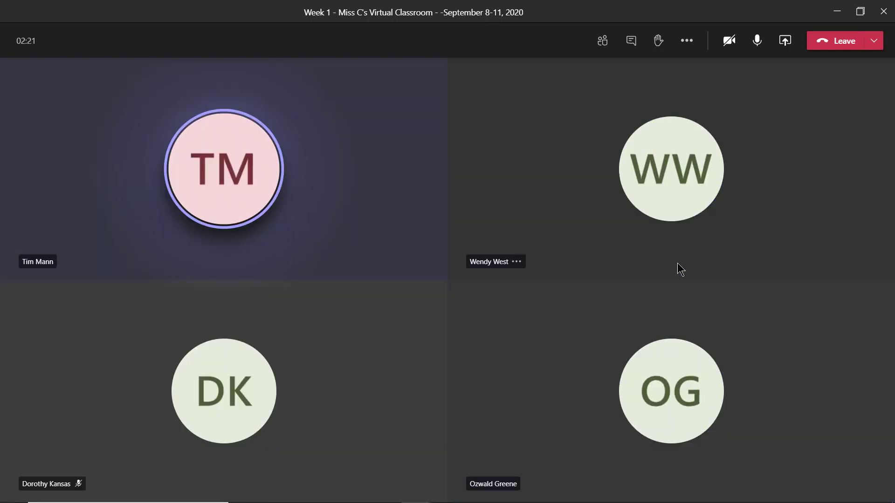
pyautogui.click(784, 40)
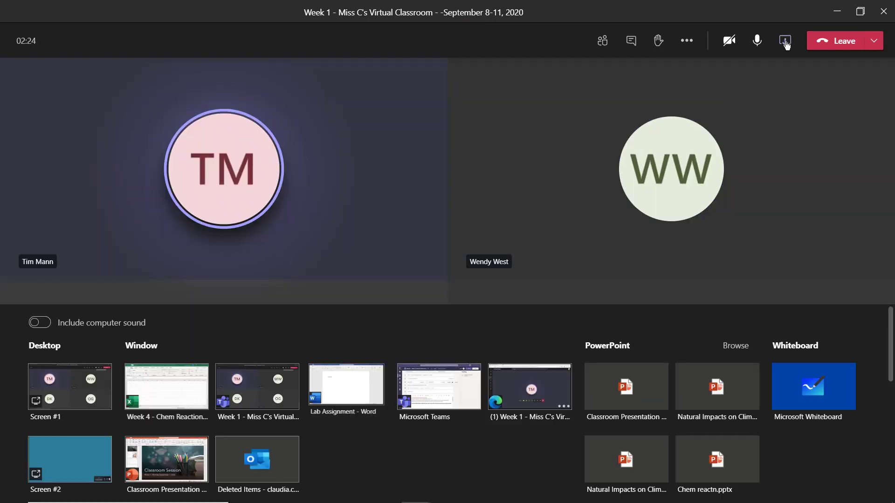
pyautogui.click(812, 386)
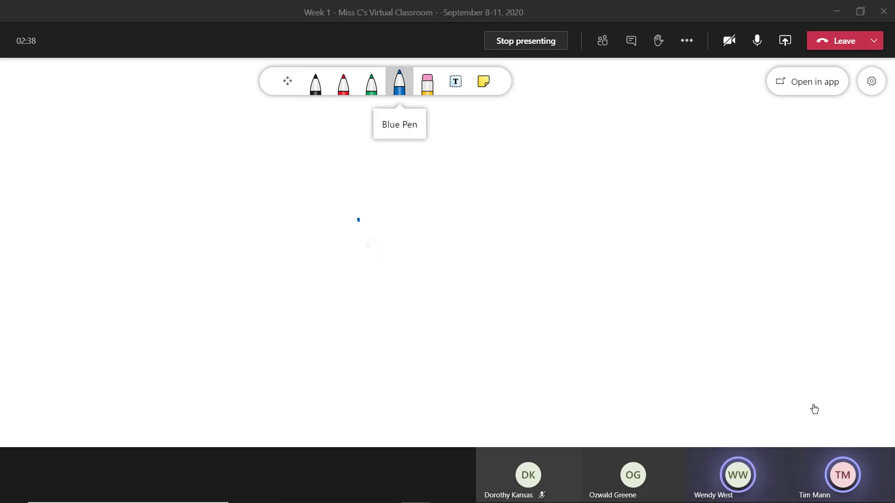
# Sketch the Fun with Triangles mind map on the shared whiteboard and continue it in the Whiteboard app
pyautogui.moveTo(371, 199); pyautogui.dragTo(411, 240)
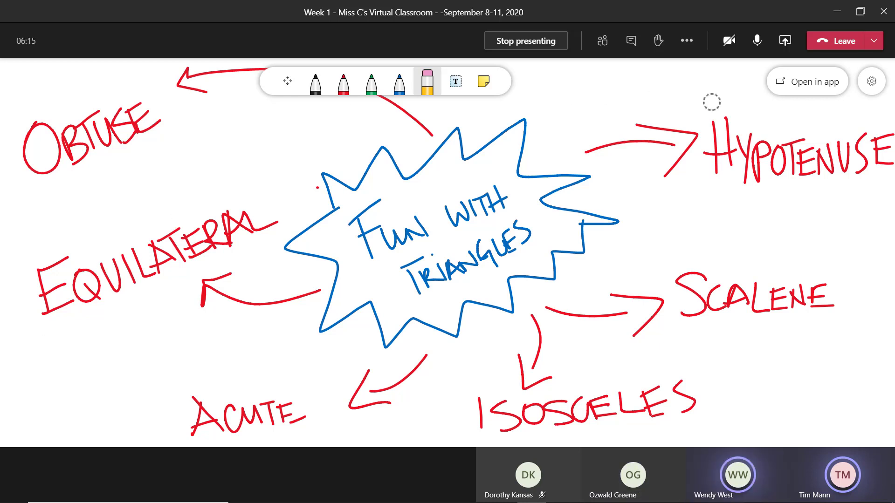
pyautogui.click(869, 81)
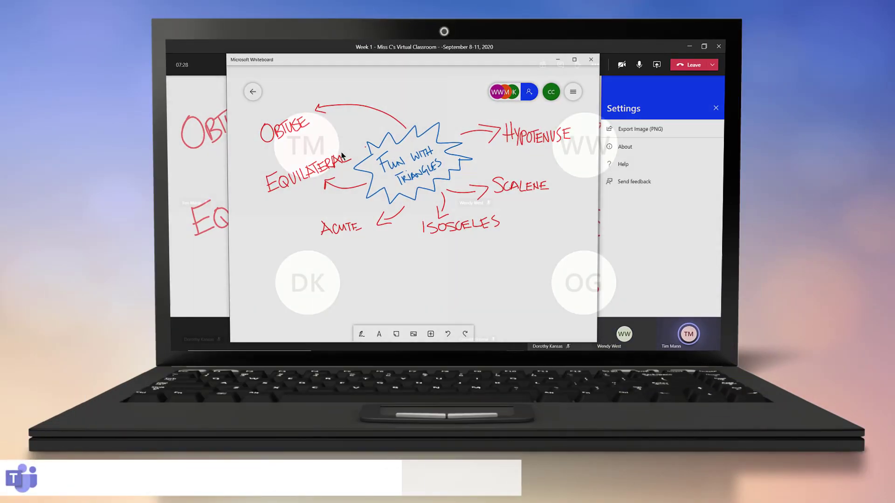
pyautogui.click(591, 58)
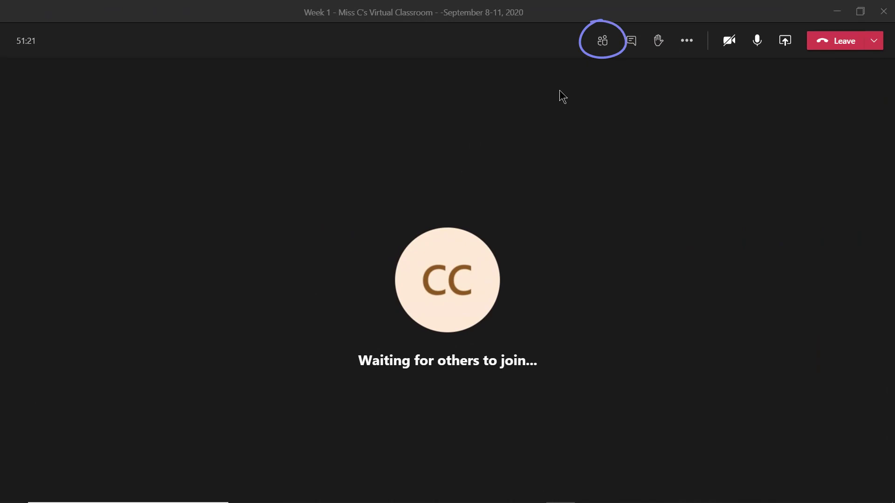
# Download the meeting attendance list from the participants pane's more-options menu
pyautogui.click(602, 40)
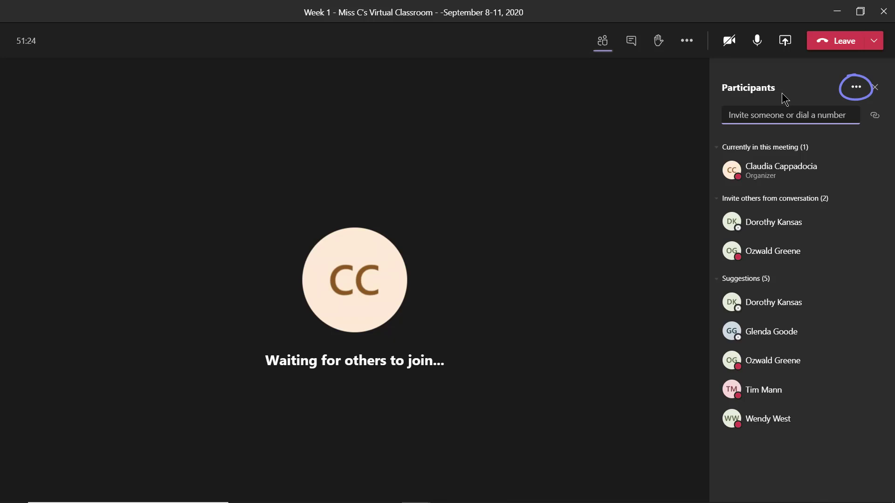
pyautogui.click(855, 88)
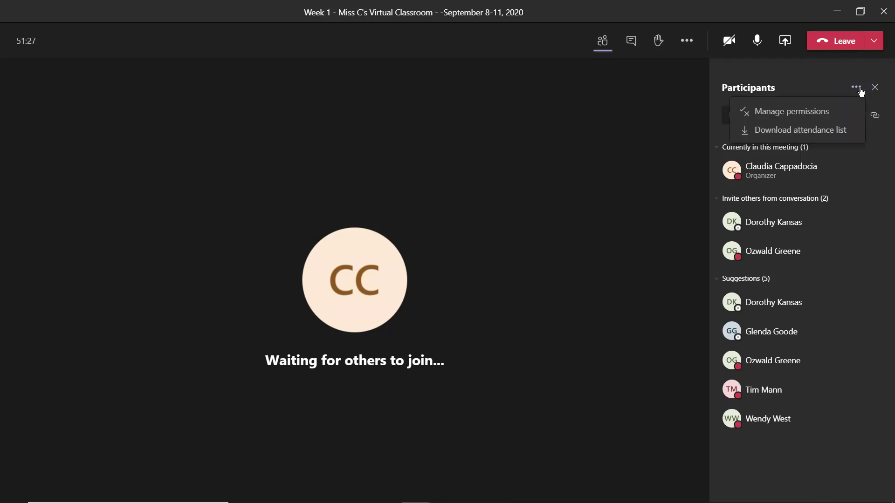
pyautogui.click(799, 130)
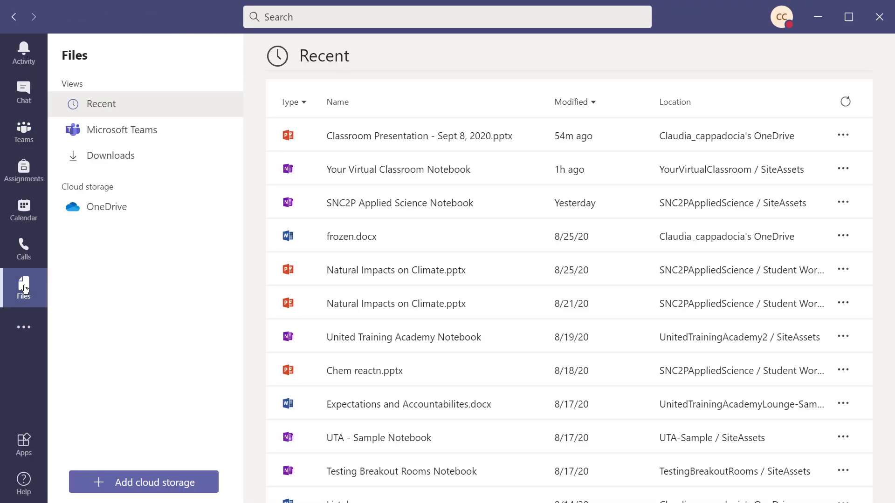
# Open meetingAttendanceList (4).csv from Downloads in Excel, maximized, to review join and leave times
pyautogui.click(110, 156)
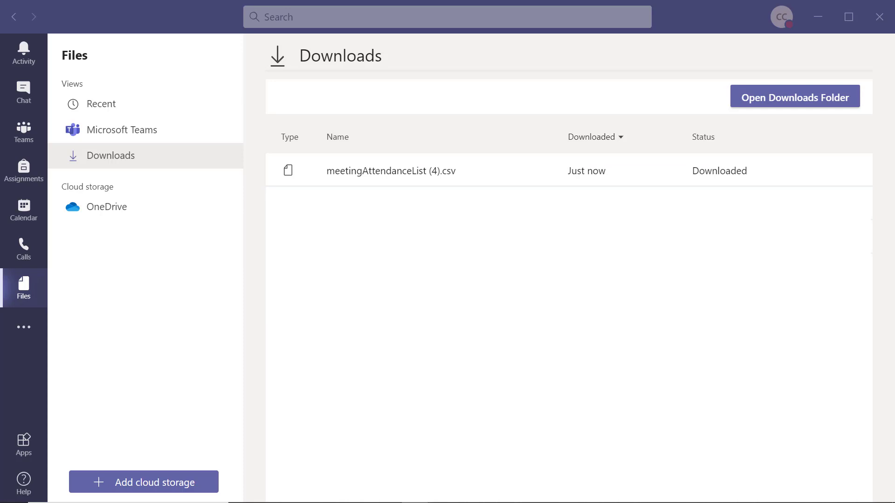
pyautogui.doubleClick(390, 171)
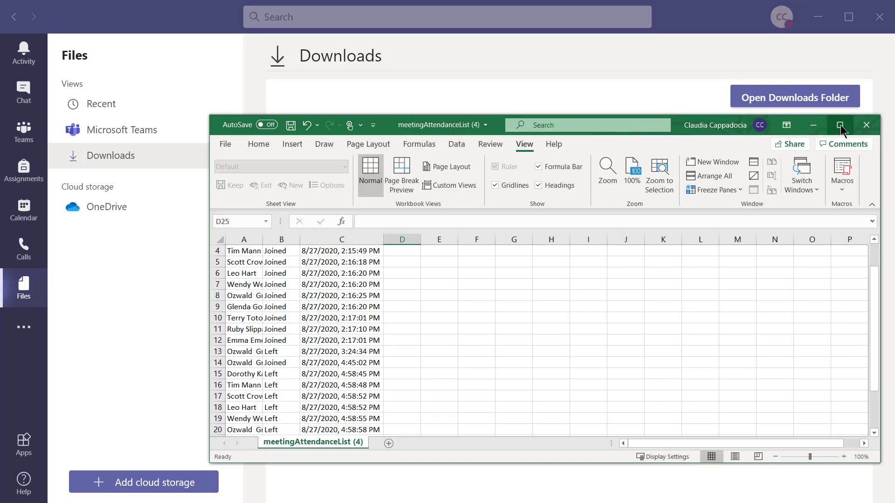
pyautogui.click(839, 124)
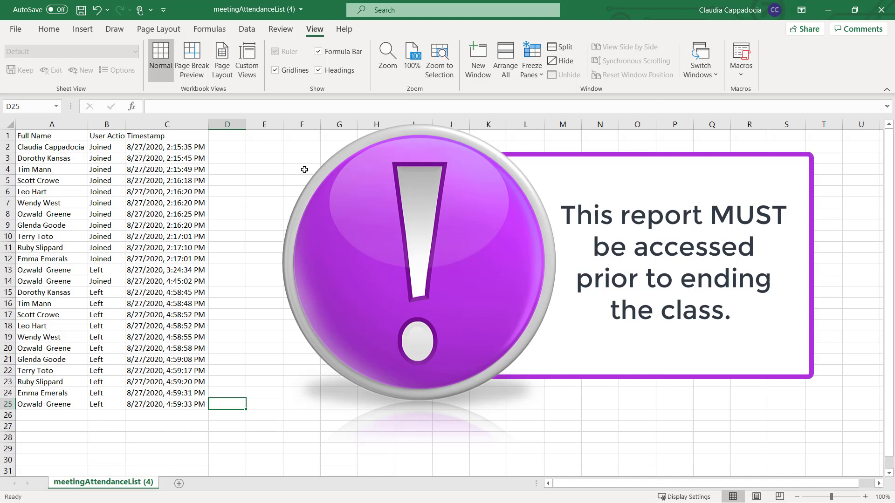
pyautogui.click(166, 124)
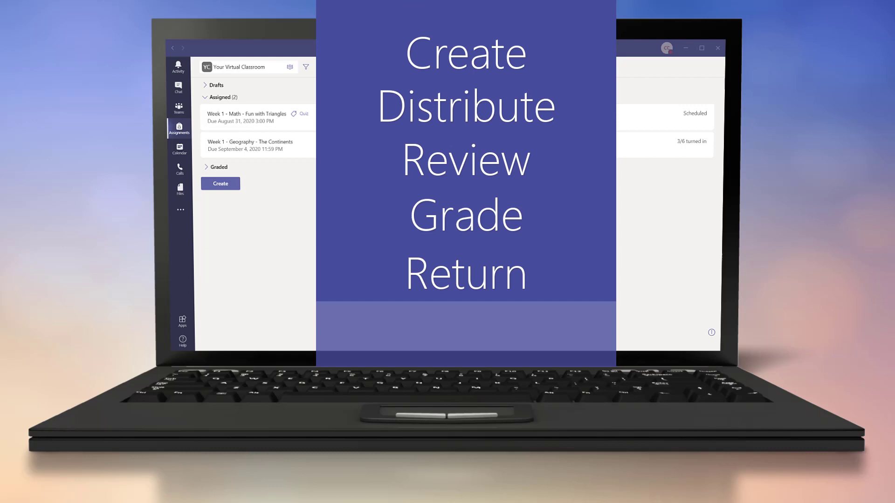
# Create a new assignment and attach the General Assignments rubric to it
pyautogui.click(85, 231)
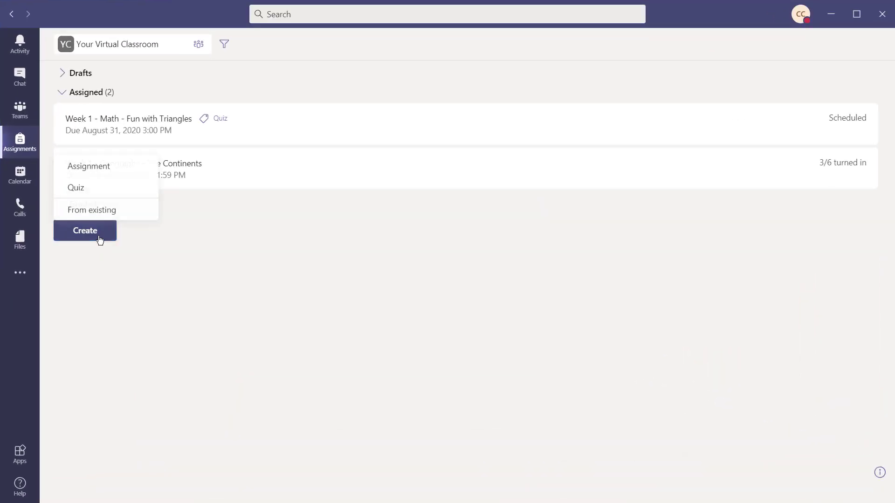
pyautogui.click(88, 166)
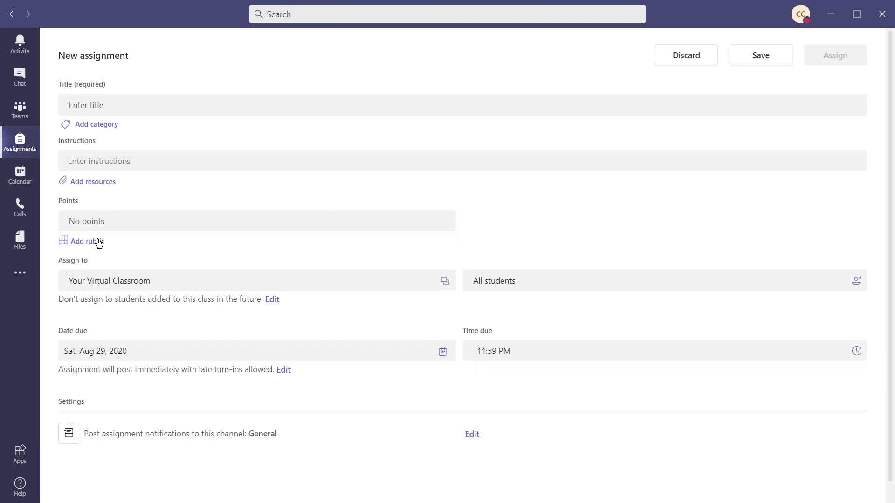
pyautogui.click(88, 240)
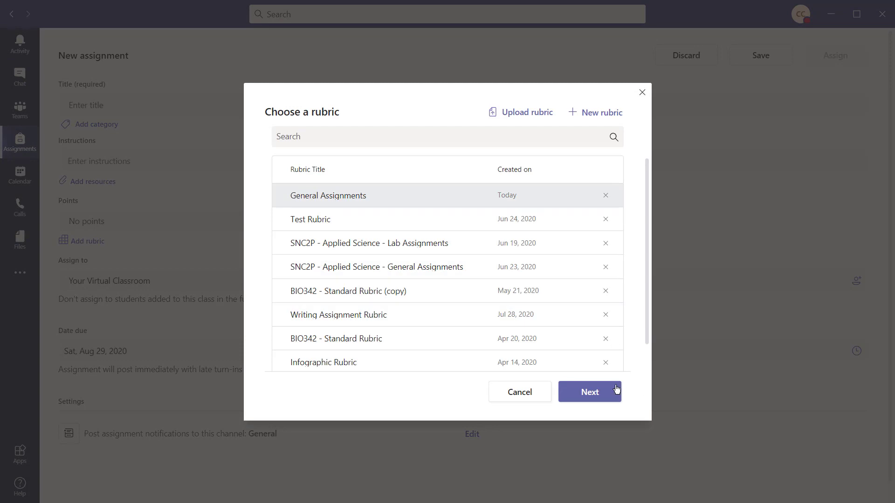
pyautogui.click(589, 392)
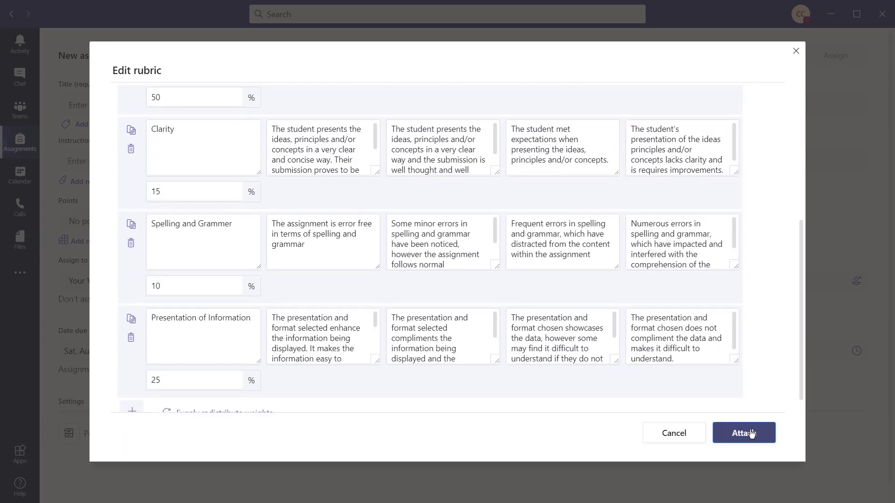
pyautogui.click(743, 432)
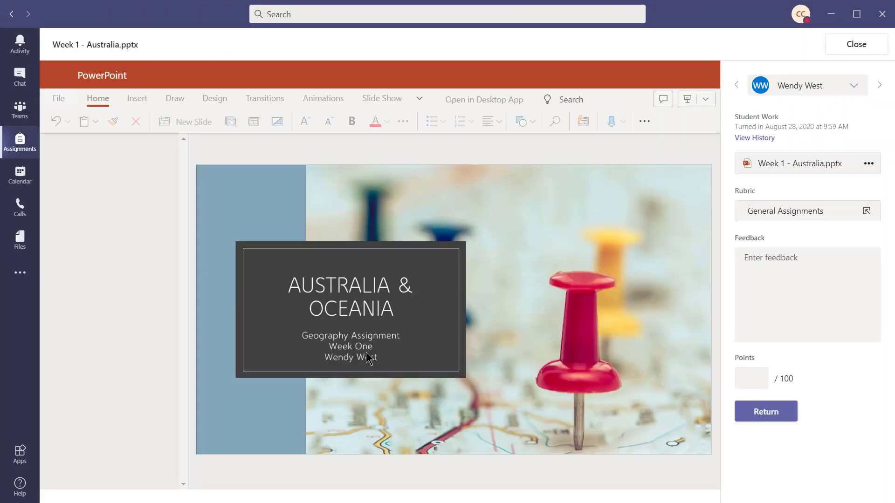
pyautogui.click(866, 211)
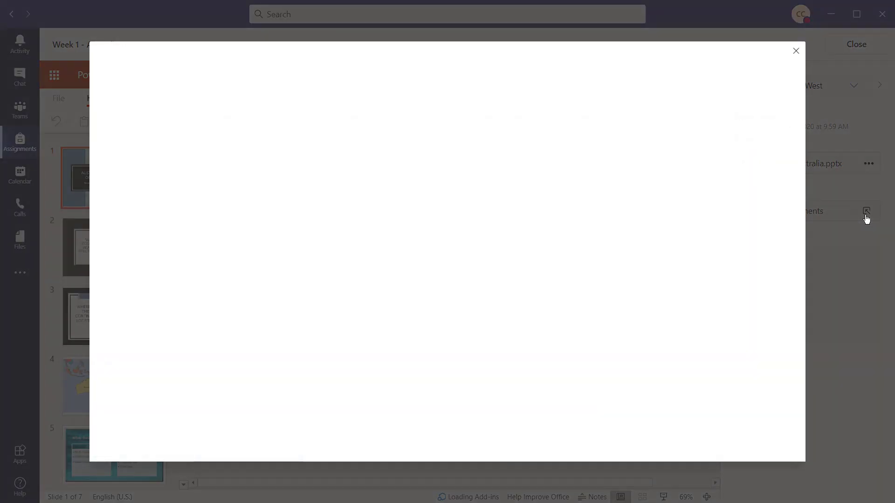
pyautogui.click(866, 212)
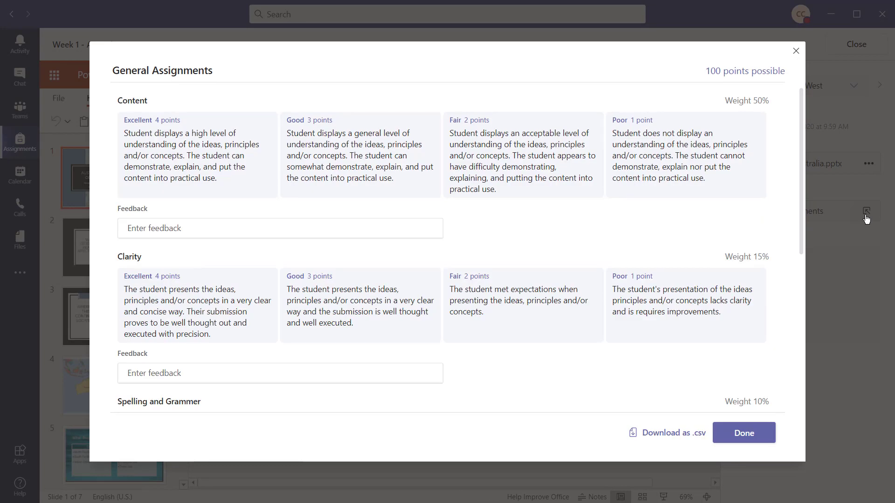
pyautogui.click(360, 154)
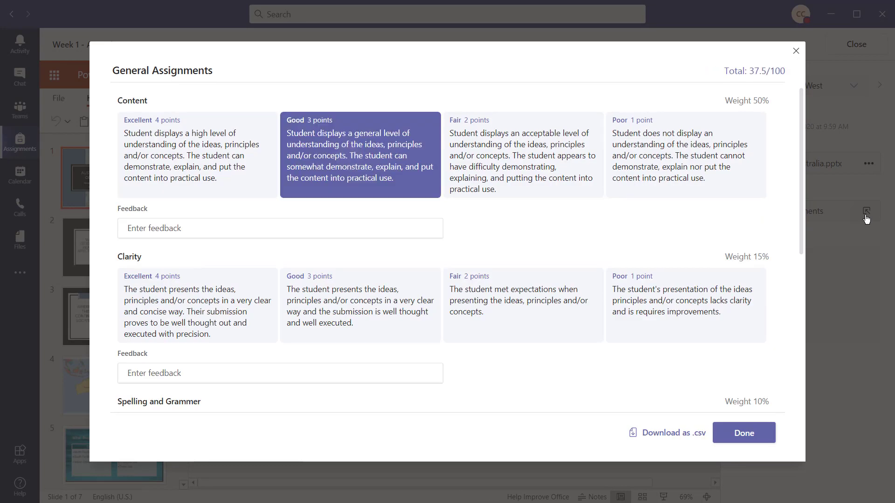
pyautogui.click(360, 304)
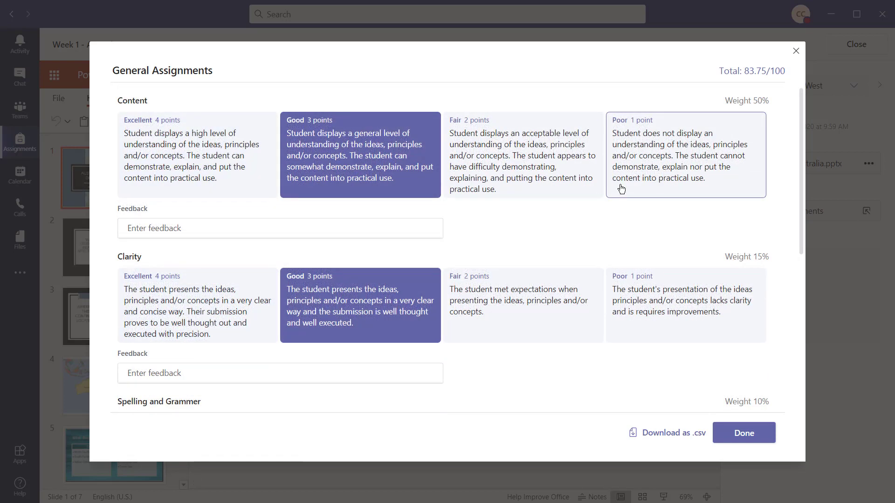
pyautogui.write('Great Content, but it would have been helpful to dive deeper into some of the co')
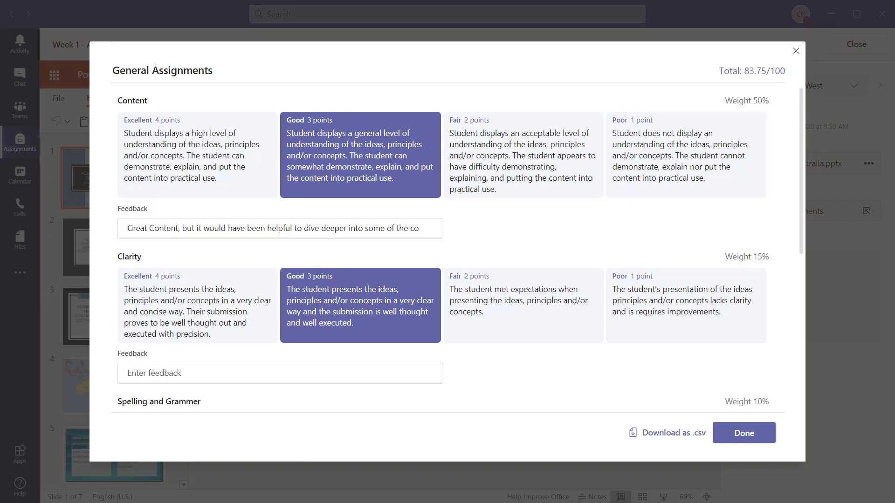
pyautogui.click(743, 433)
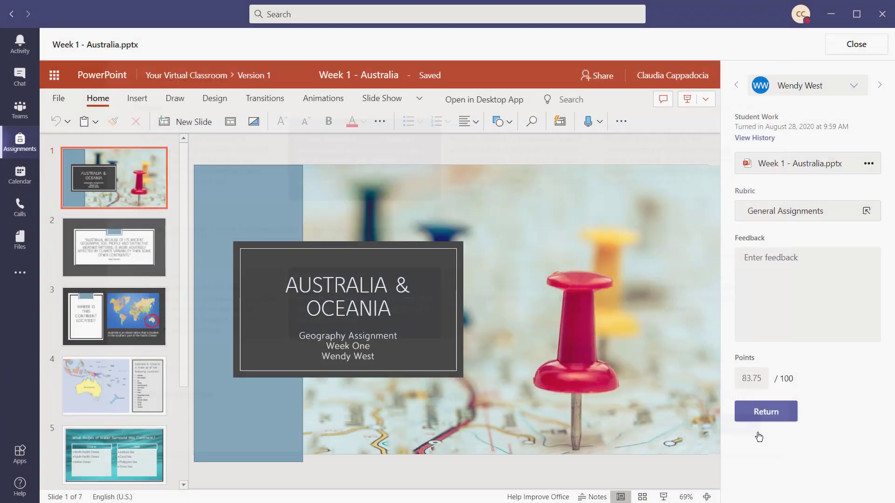
# Handwrite a red *TASMAN SEA correction under the Seas list on the bodies-of-water slide, noting 'Overall w'
pyautogui.click(113, 247)
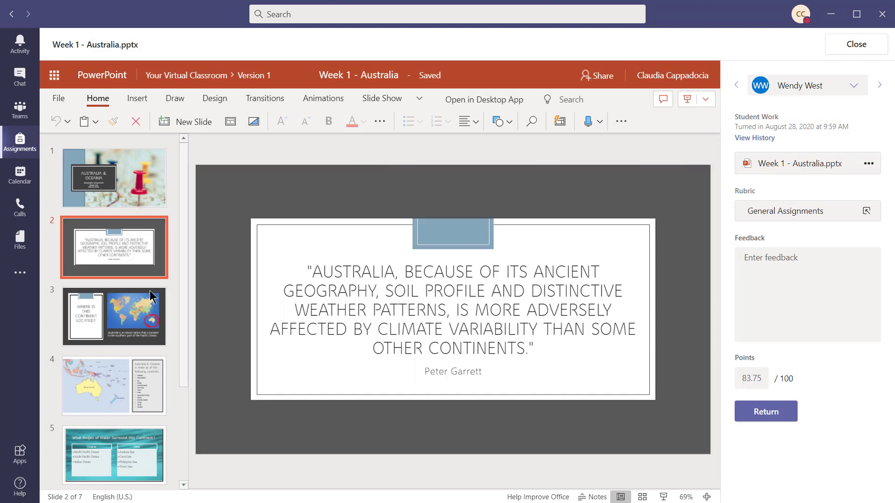
pyautogui.click(114, 384)
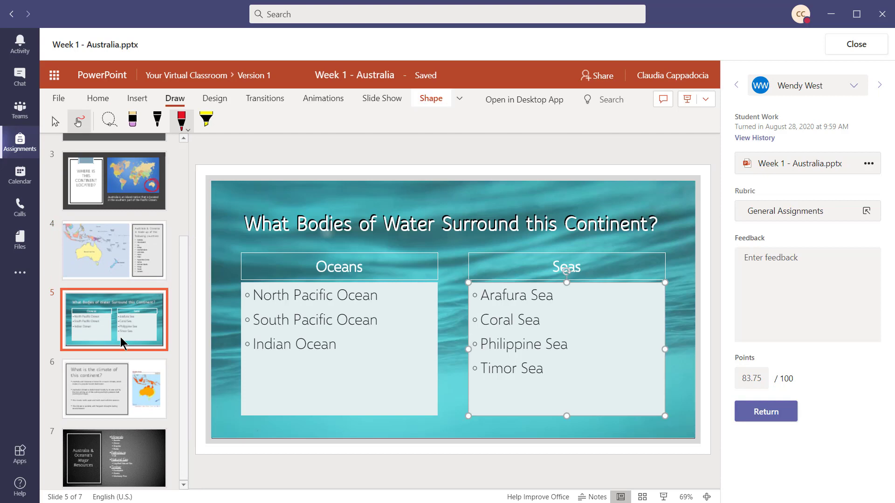
pyautogui.moveTo(478, 397); pyautogui.dragTo(492, 389)
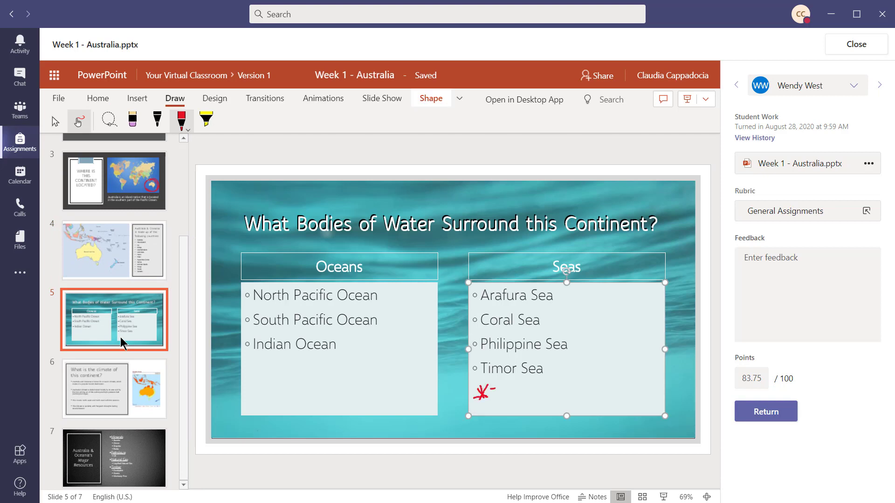
pyautogui.moveTo(497, 392); pyautogui.dragTo(579, 392)
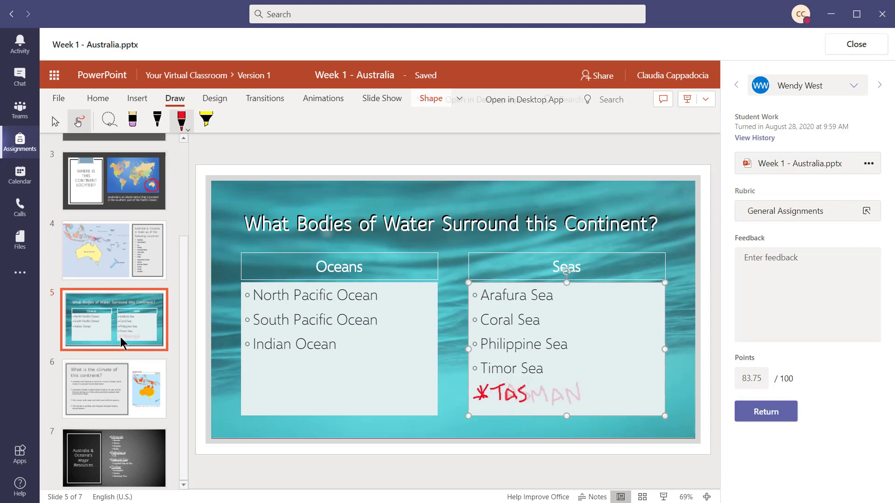
pyautogui.moveTo(588, 394); pyautogui.dragTo(619, 400)
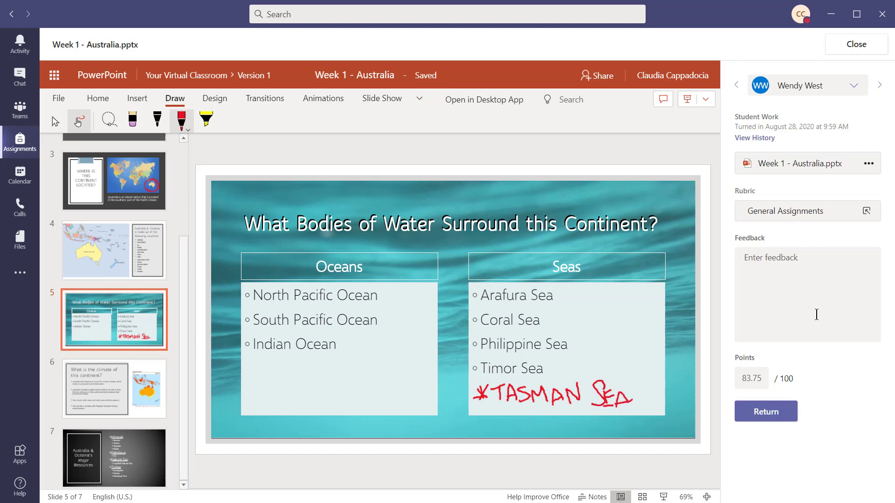
pyautogui.write('Overall w')
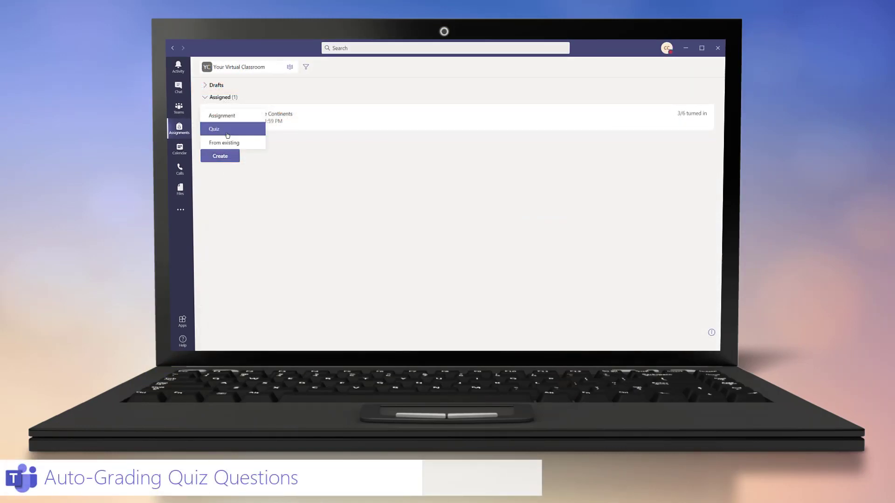
# Start a new Forms quiz titled 'Week 1 : Math - Fun with Triangles'
pyautogui.click(214, 128)
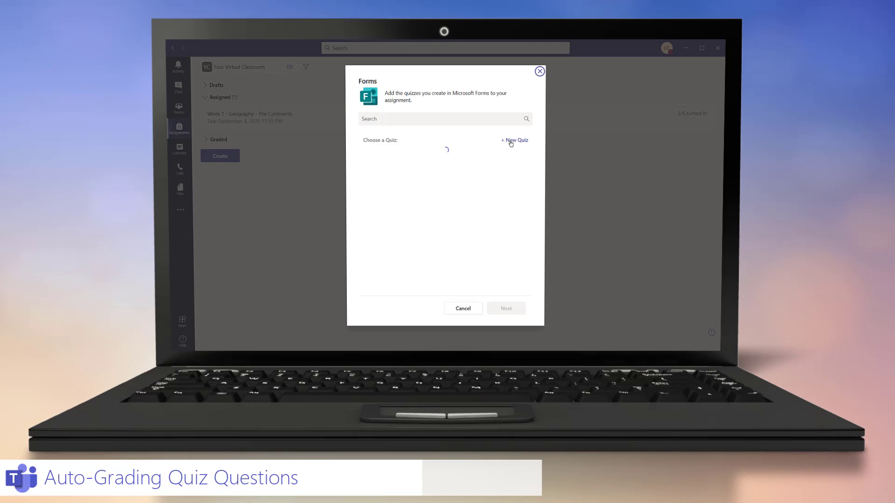
pyautogui.click(512, 140)
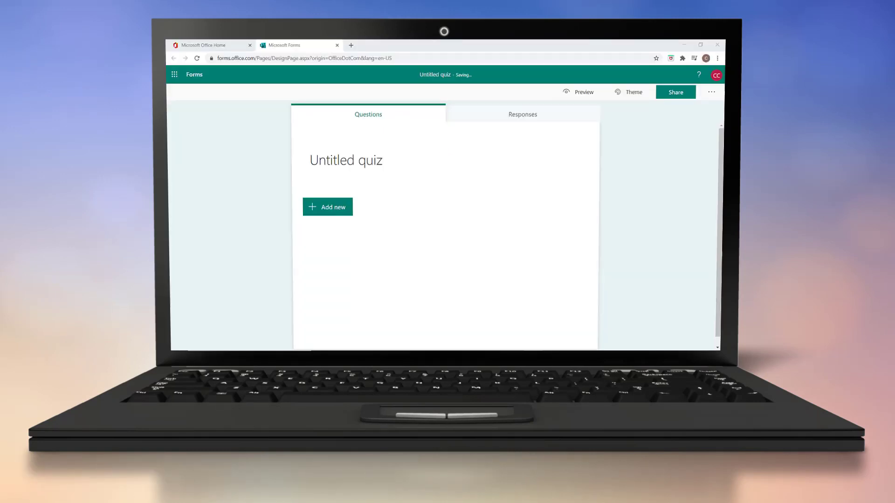
pyautogui.write('Week 1 : Math - Fun with Triangles')
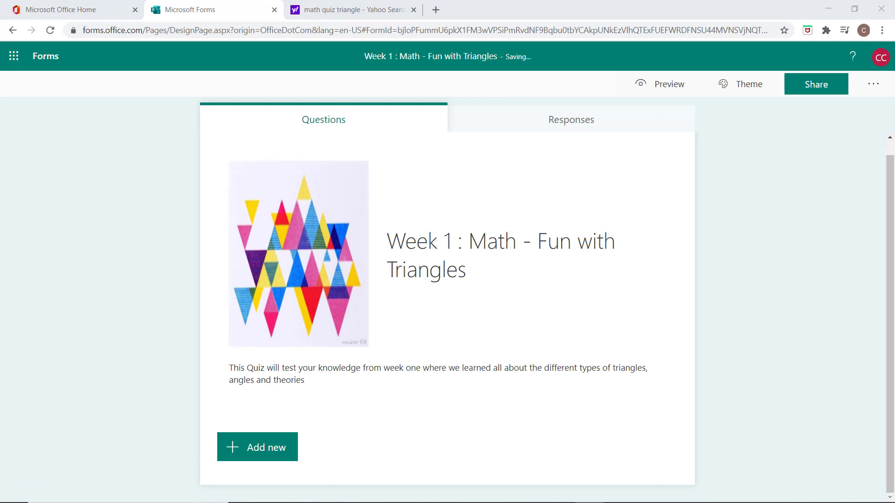
# Add a Choice question on triangle types with Scalene marked as the correct answer
pyautogui.click(257, 446)
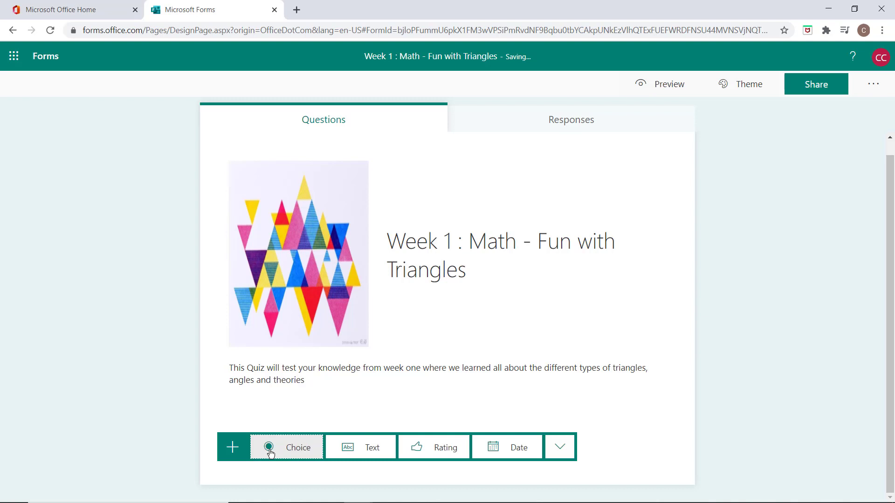
pyautogui.click(559, 446)
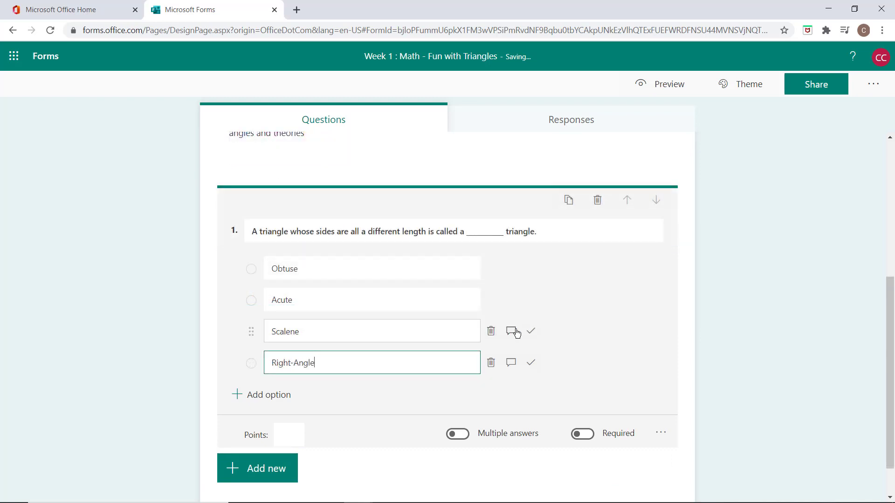
pyautogui.click(530, 332)
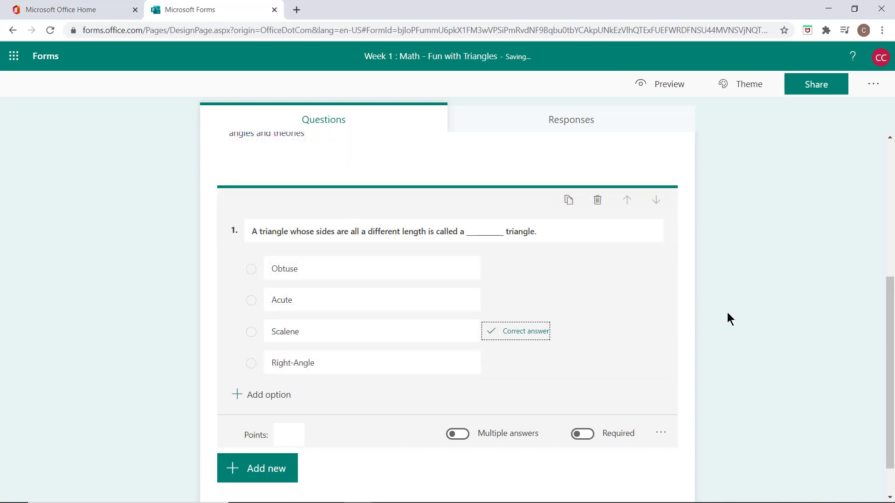
pyautogui.click(211, 9)
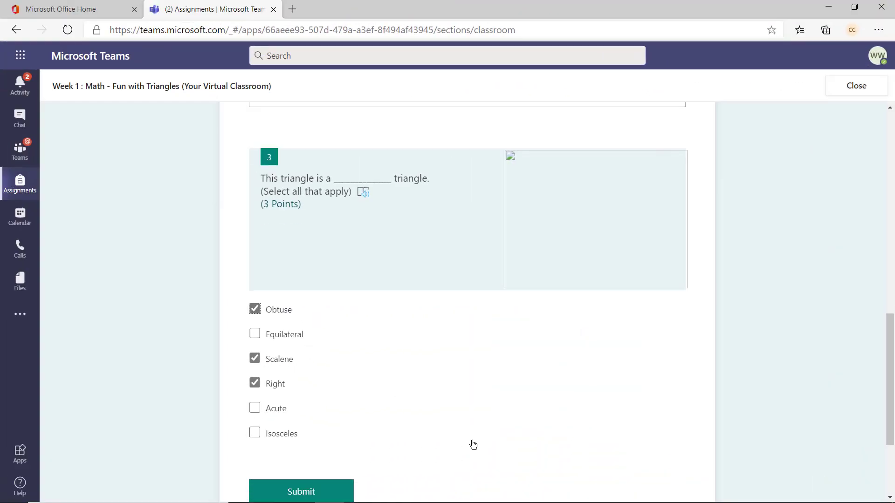
# Submit the student's answers and review the auto-graded result of 5/8 points
pyautogui.click(302, 492)
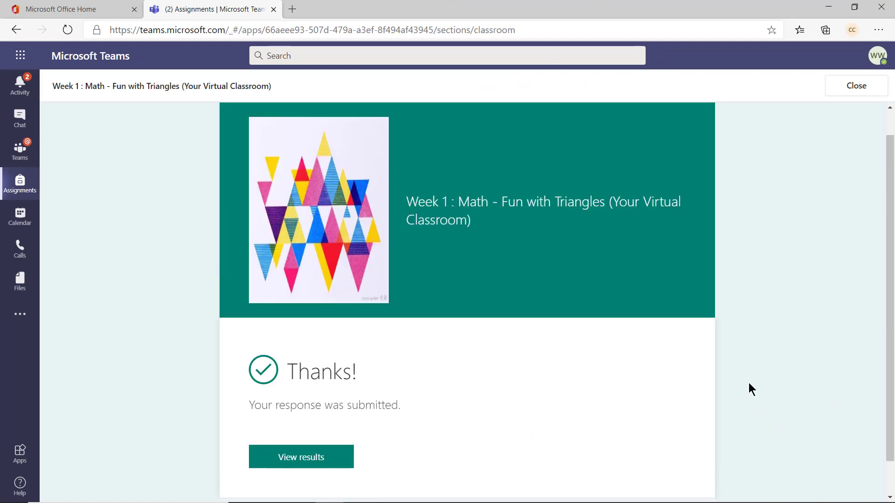
pyautogui.click(301, 457)
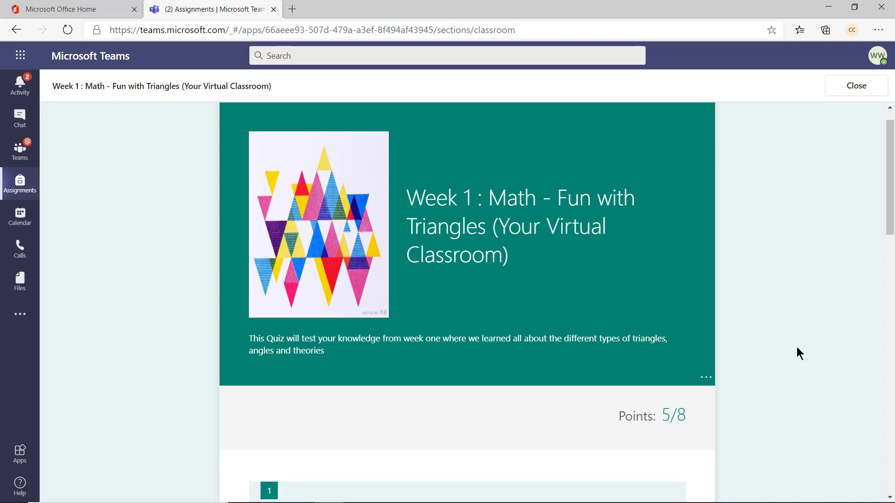
pyautogui.scroll(-3)
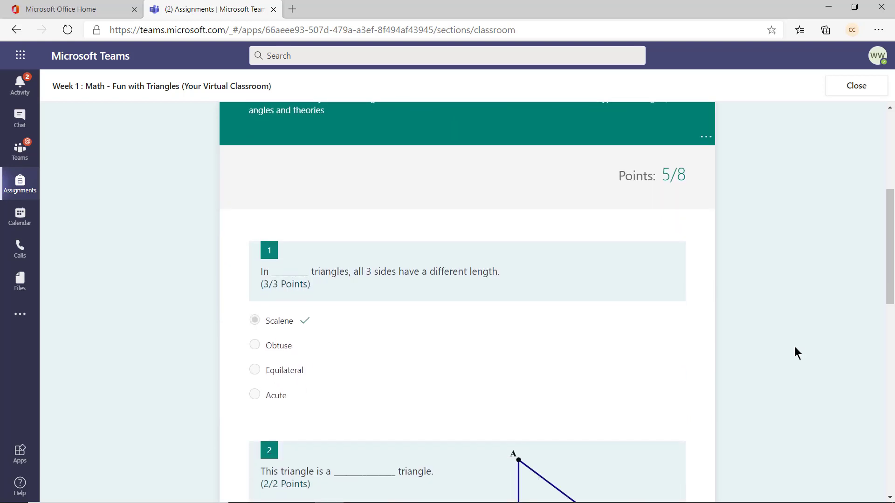
pyautogui.scroll(-3)
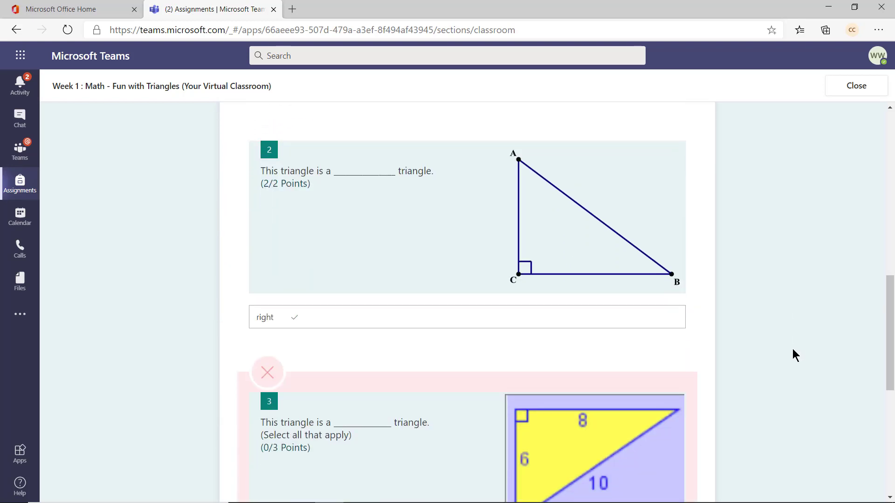
pyautogui.scroll(-3)
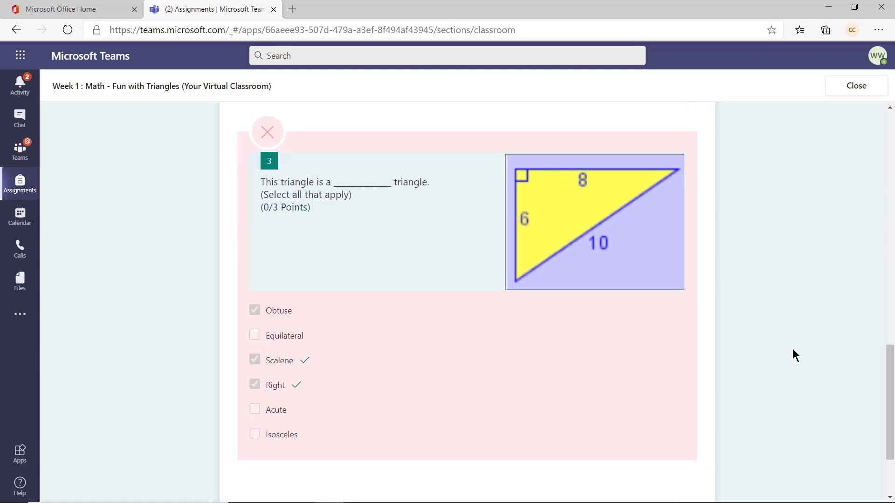
pyautogui.click(855, 86)
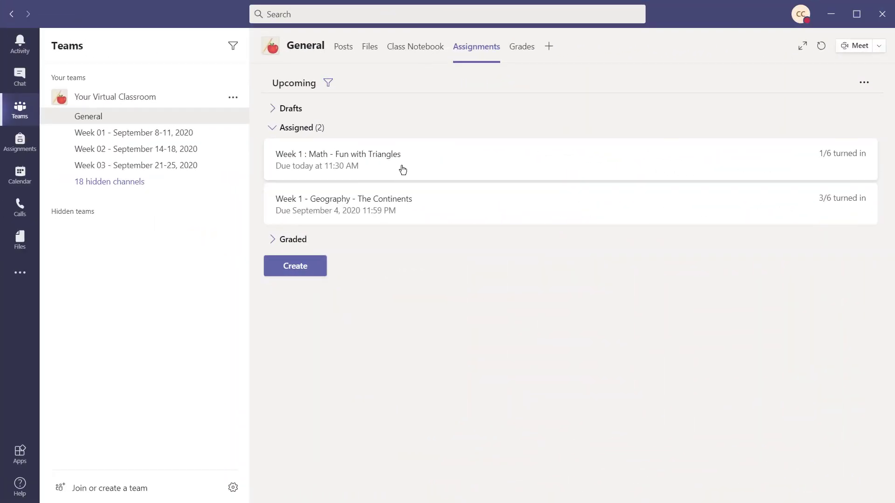
pyautogui.click(337, 160)
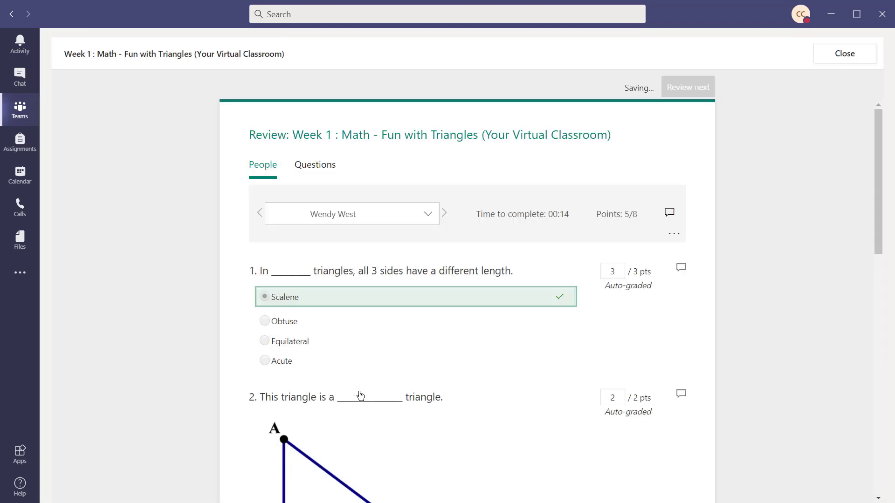
pyautogui.scroll(-3)
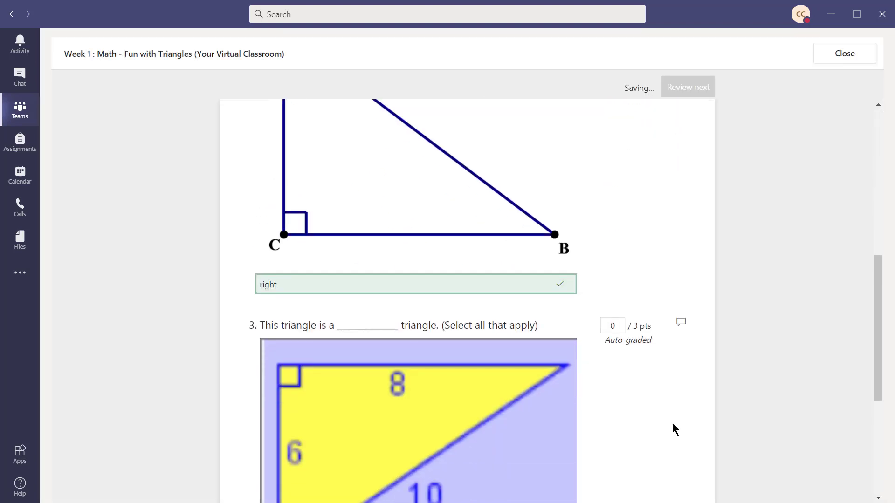
pyautogui.scroll(-3)
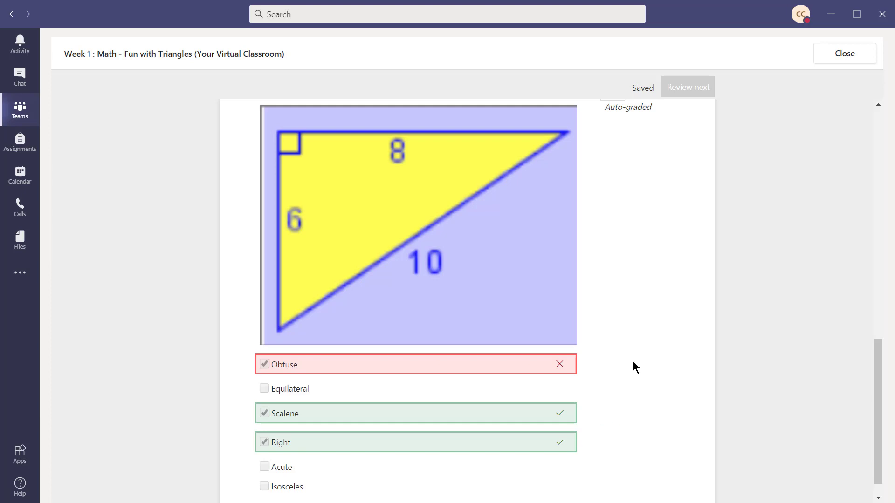